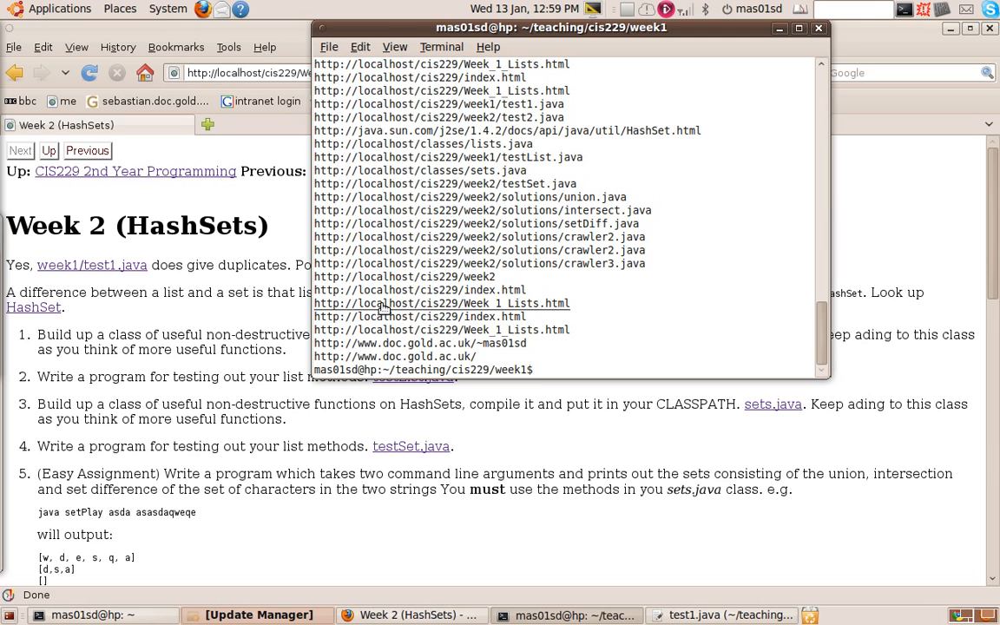
{"action": "mouse_move", "coordinate": [380, 312]}
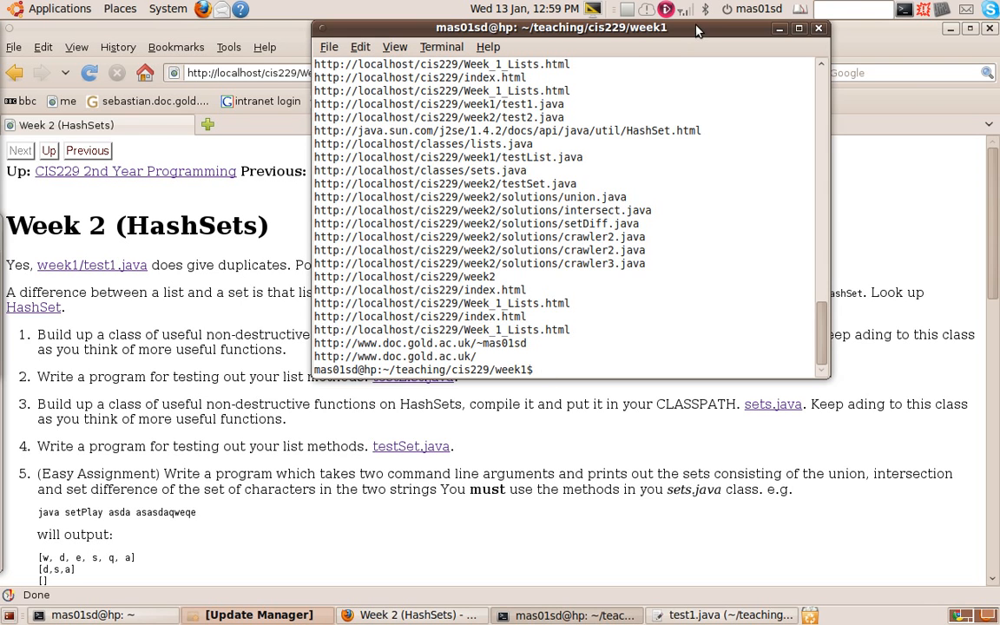
Drag the terminal window lower on screen, clear of the Week 2 HashSets page.
{"action": "left_click_drag", "start_coordinate": [547, 26], "coordinate": [807, 414]}
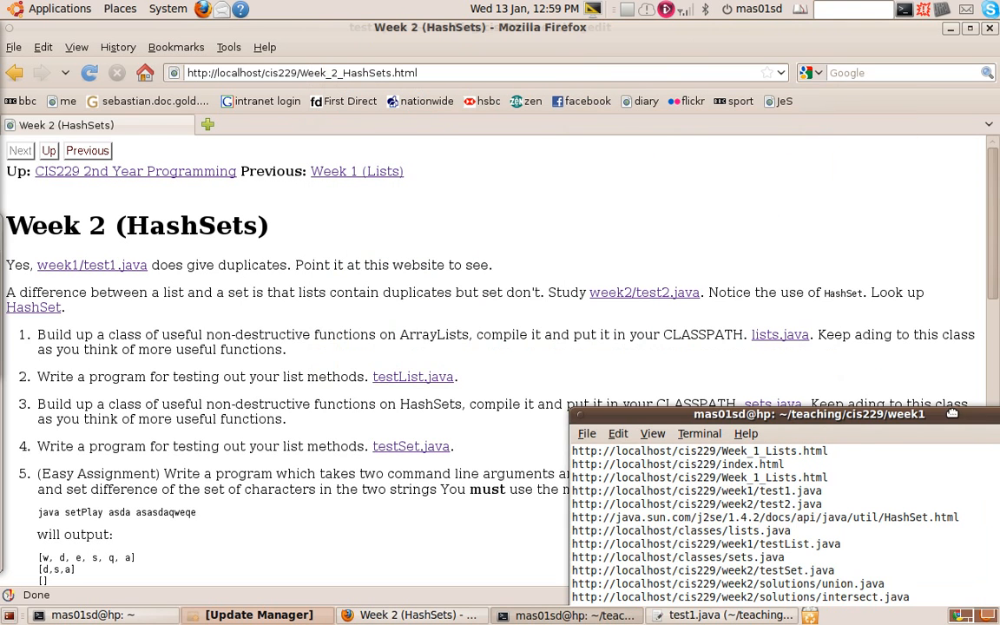
{"action": "left_click_drag", "start_coordinate": [807, 413], "coordinate": [481, 374]}
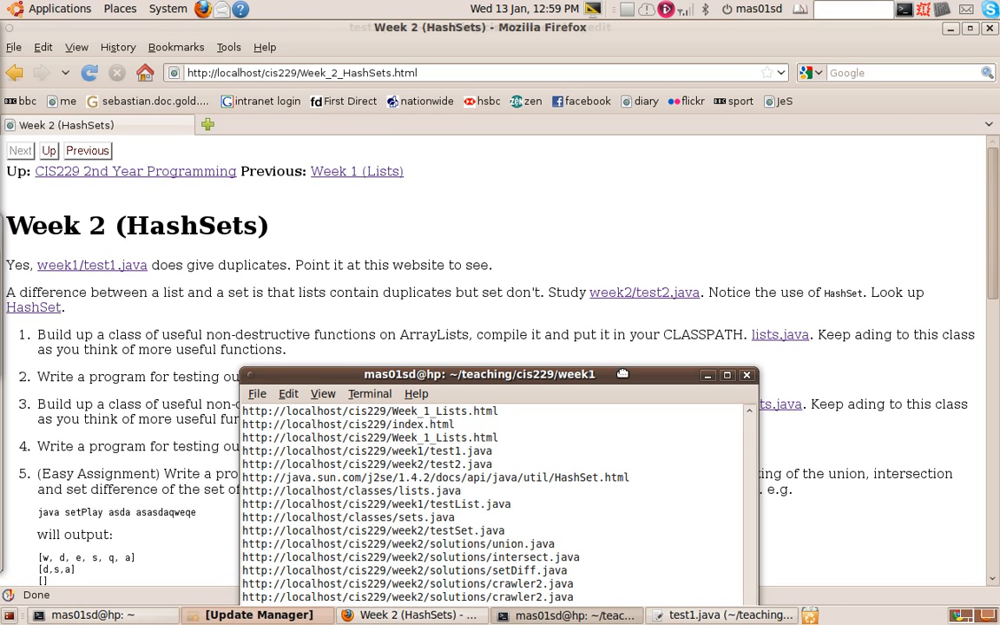
{"action": "mouse_move", "coordinate": [323, 329]}
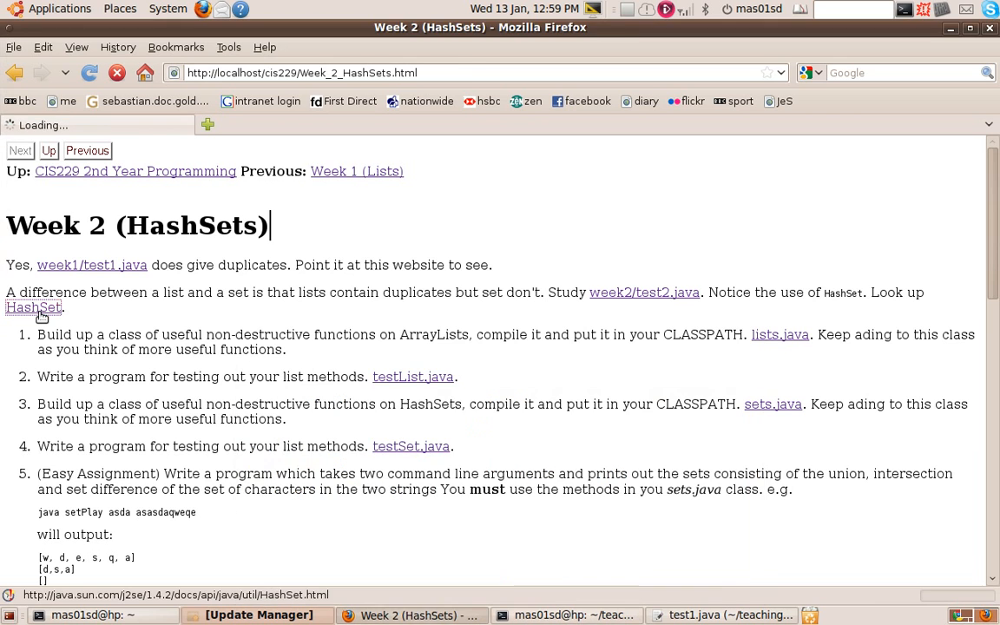
{"action": "left_click", "coordinate": [34, 307]}
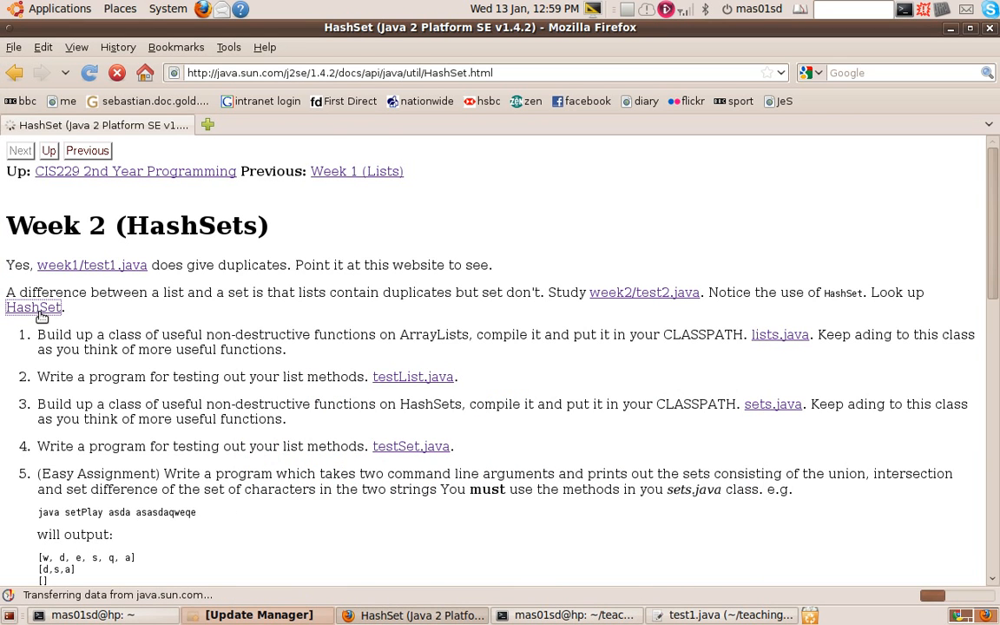
{"action": "left_click", "coordinate": [34, 306]}
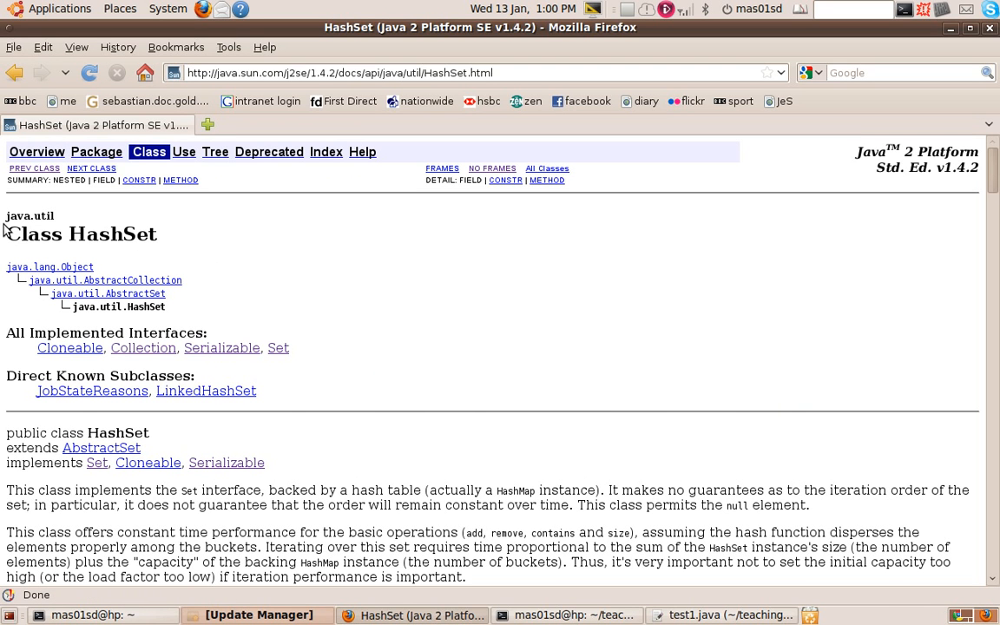
{"action": "scroll", "scroll_direction": "down", "scroll_amount": 3}
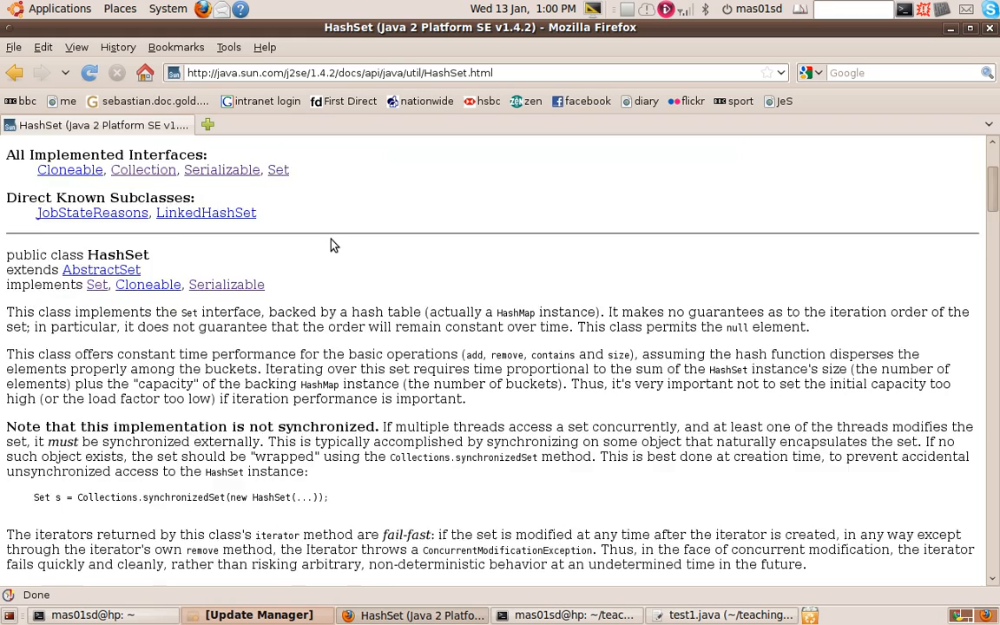
{"action": "scroll", "scroll_direction": "down", "scroll_amount": 3}
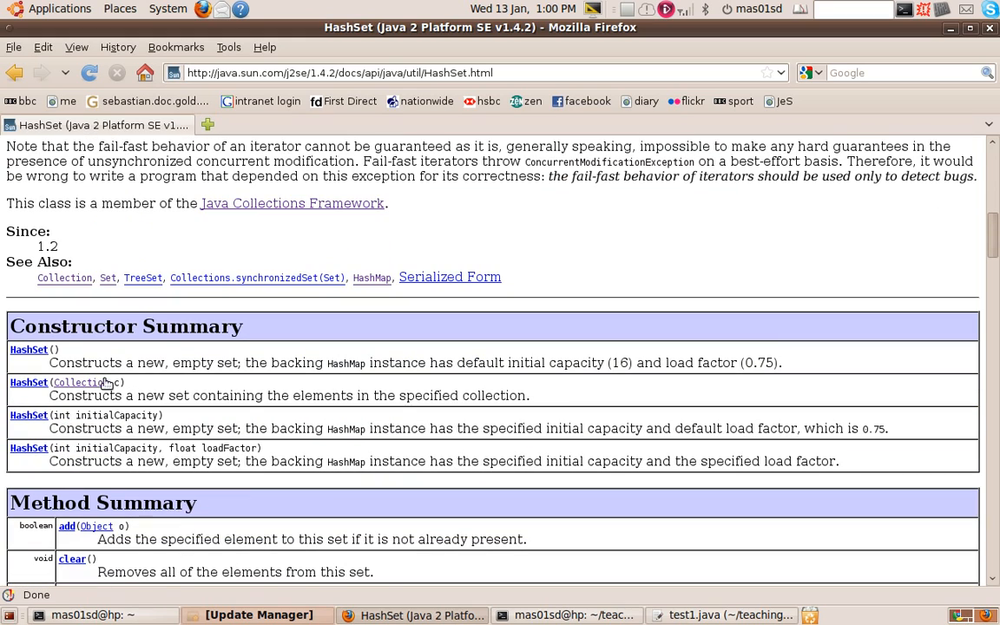
{"action": "mouse_move", "coordinate": [28, 415]}
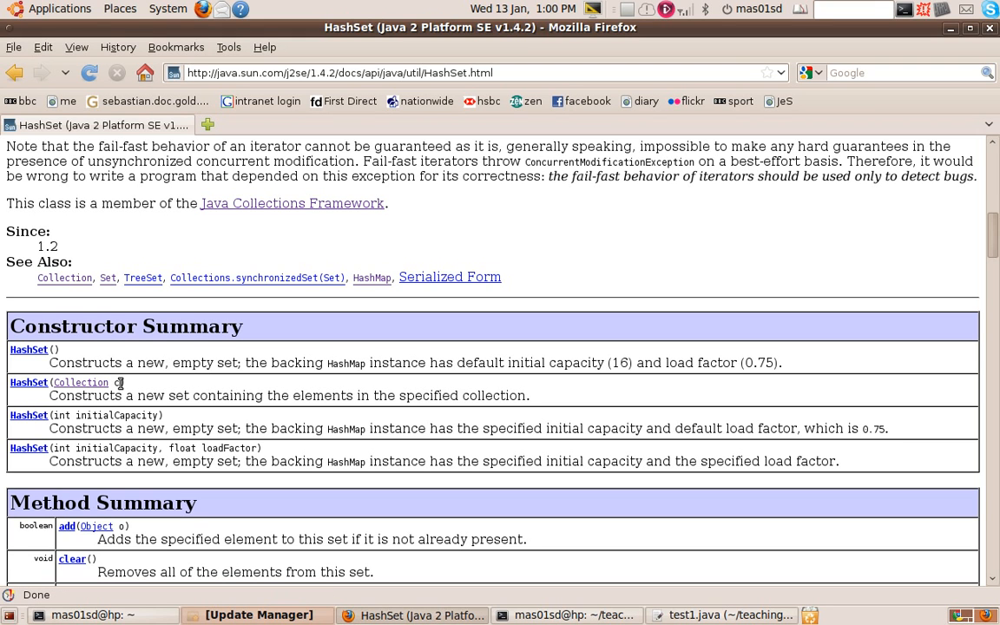
{"action": "mouse_move", "coordinate": [367, 365]}
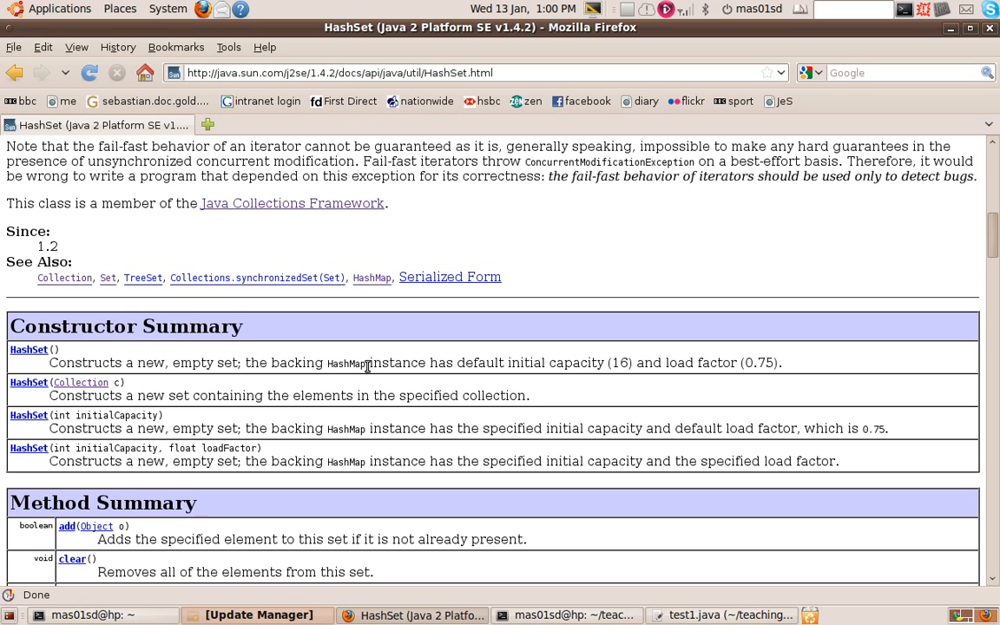
{"action": "scroll", "scroll_direction": "down", "scroll_amount": 3}
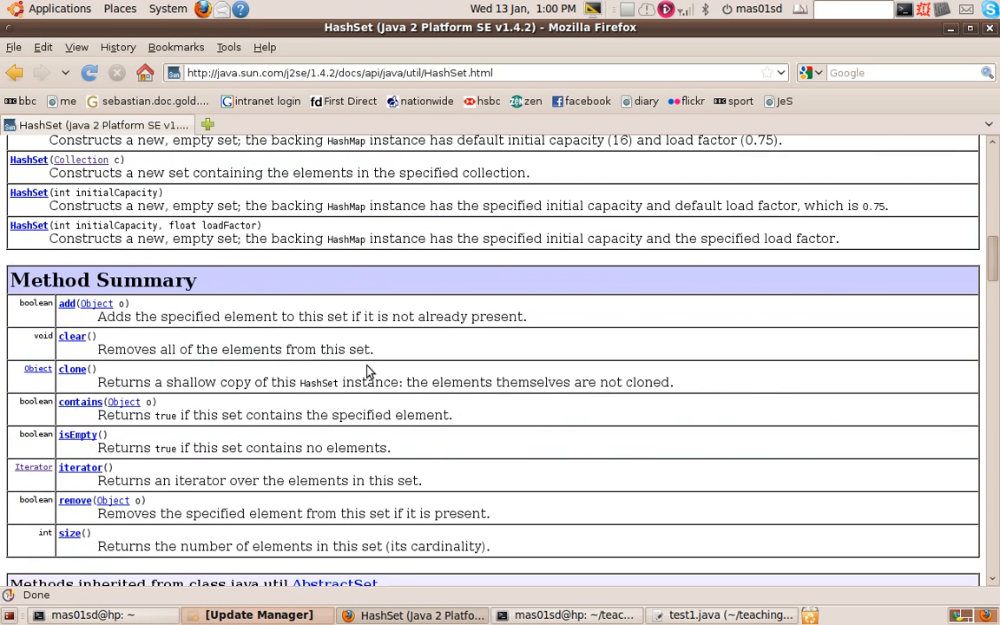
{"action": "scroll", "scroll_direction": "down", "scroll_amount": 3}
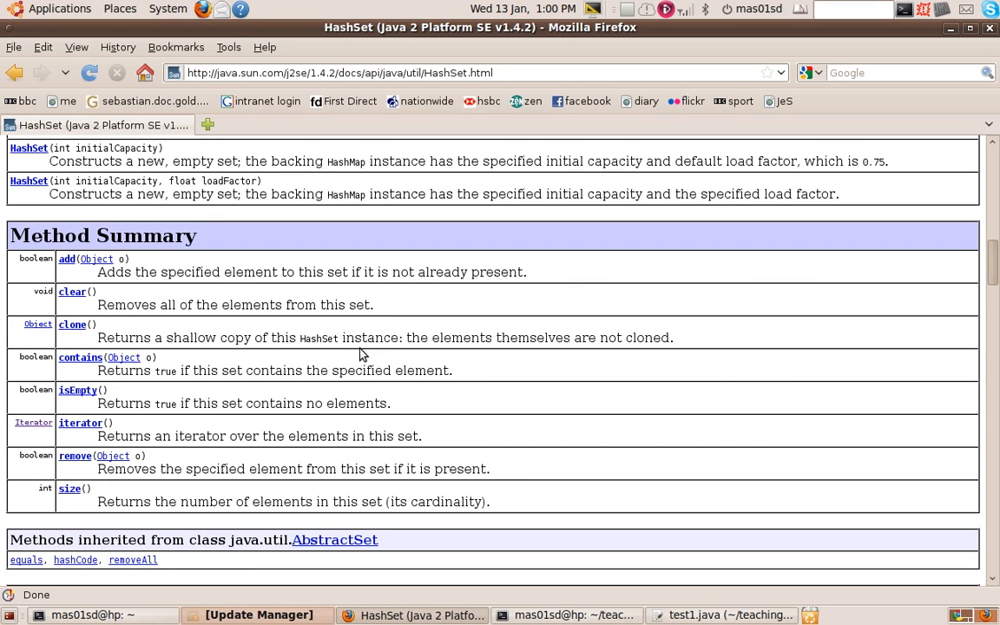
{"action": "mouse_move", "coordinate": [125, 276]}
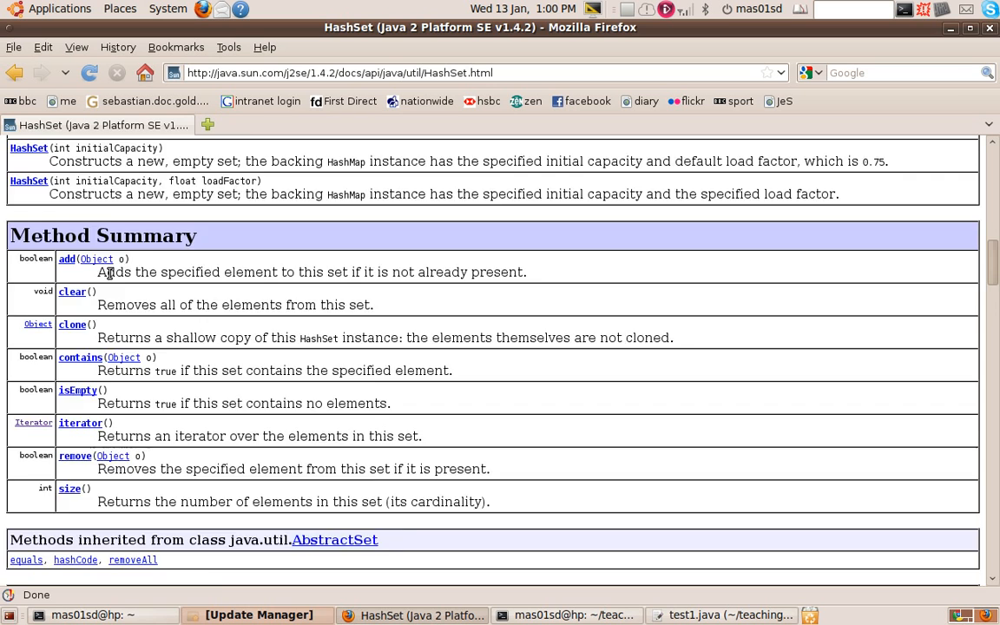
{"action": "scroll", "scroll_direction": "down", "scroll_amount": 3}
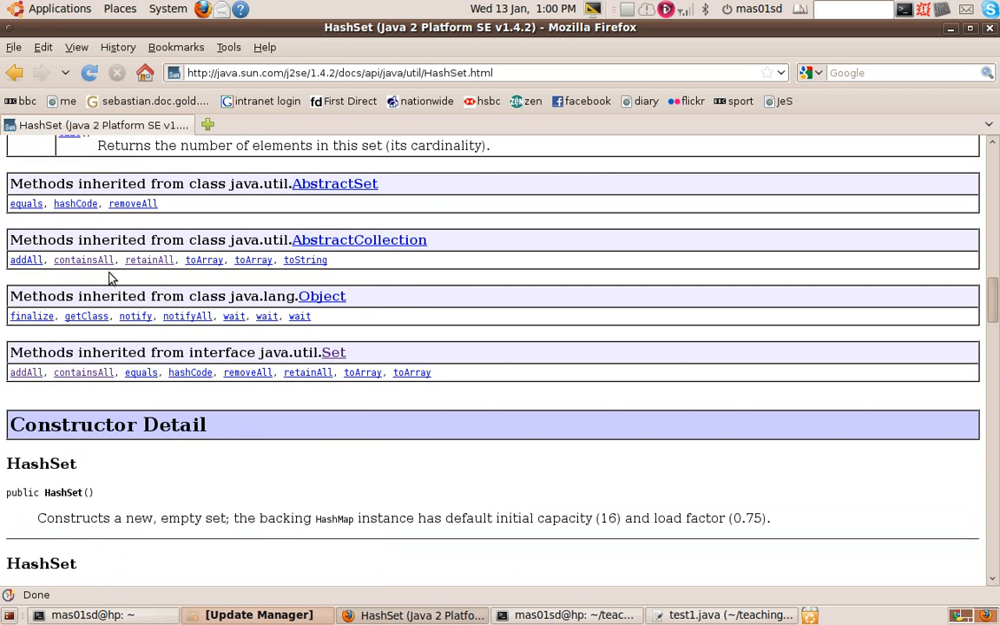
{"action": "mouse_move", "coordinate": [26, 372]}
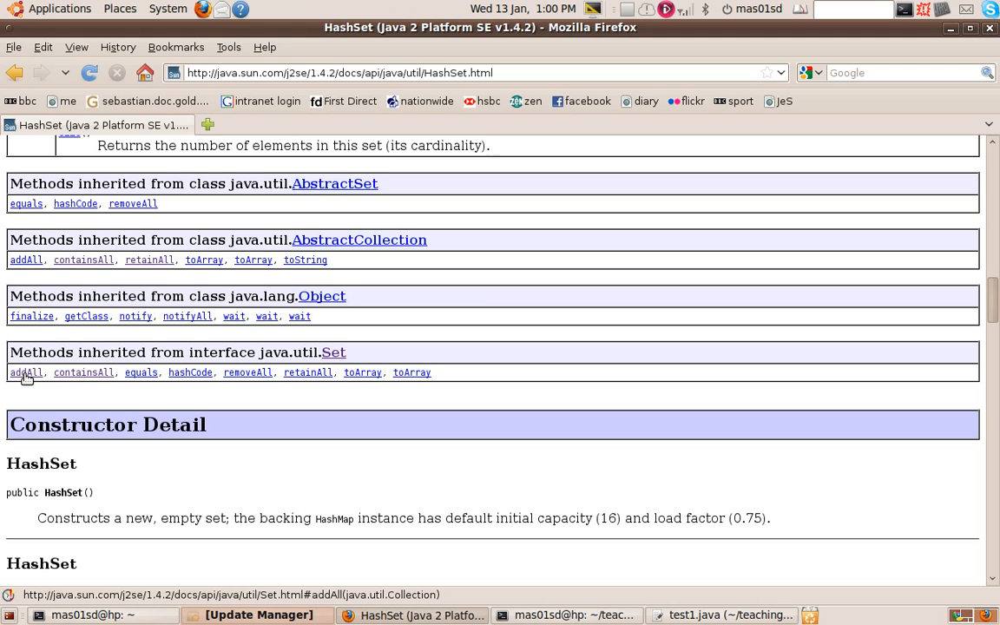
{"action": "mouse_move", "coordinate": [307, 373]}
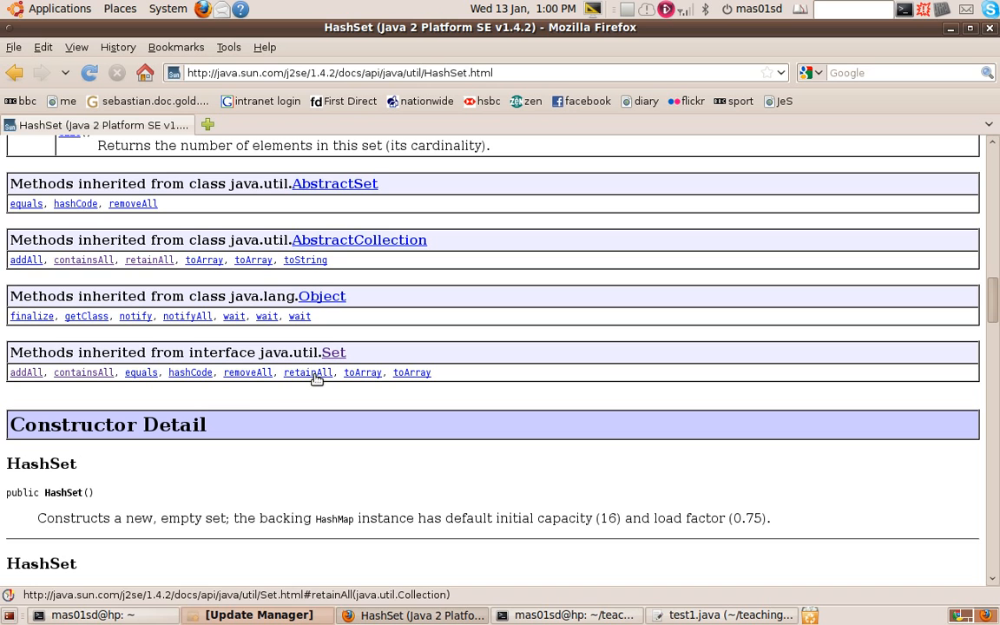
{"action": "mouse_move", "coordinate": [337, 368]}
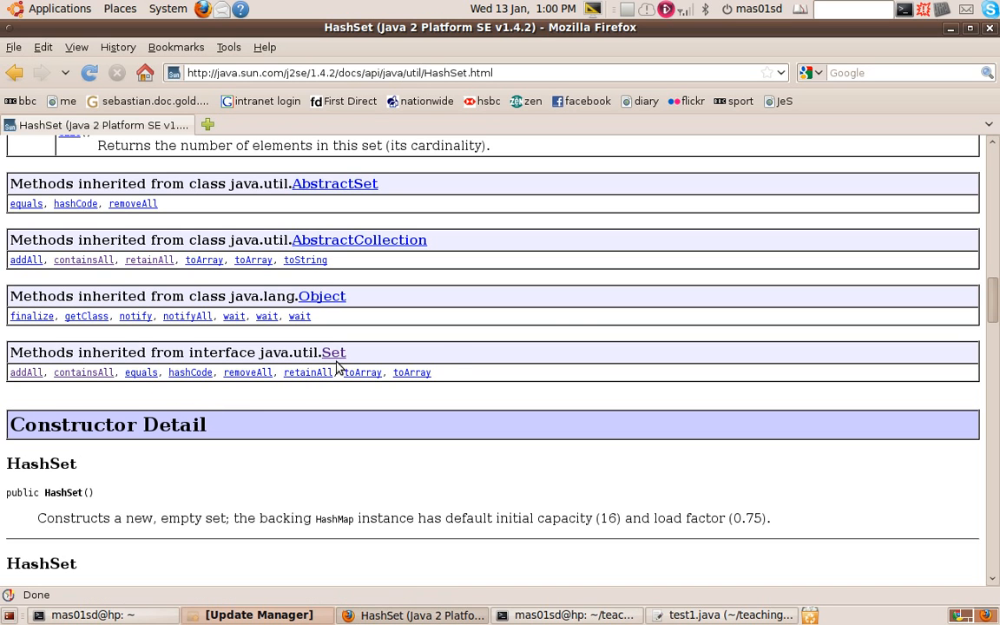
{"action": "scroll", "scroll_direction": "up", "scroll_amount": 3}
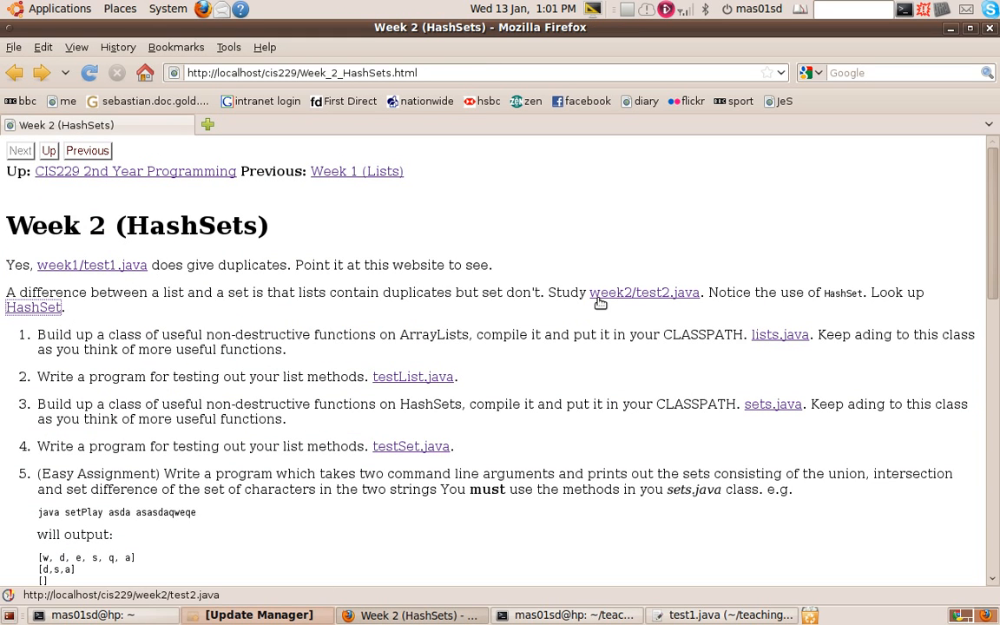
{"action": "mouse_move", "coordinate": [655, 302]}
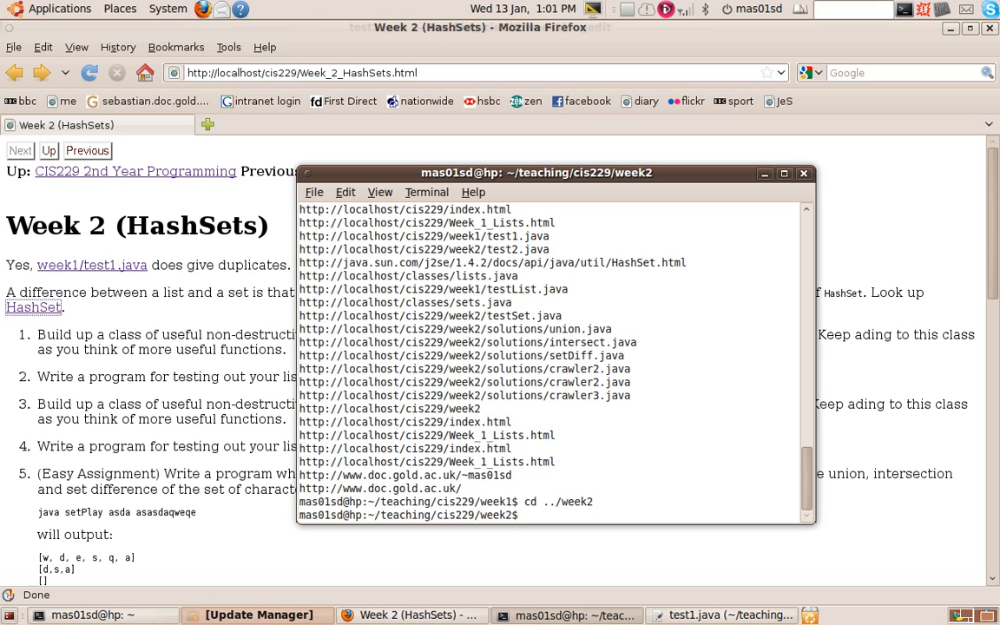
Launch NEdit on test2.java in the background from the week2 folder.
{"action": "type", "text": "nedit"}
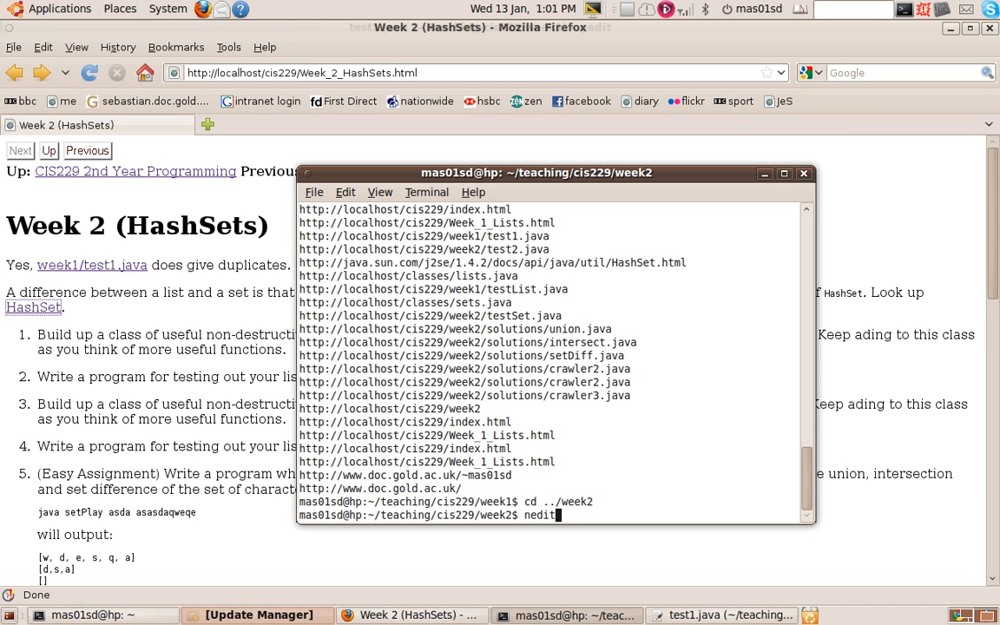
{"action": "type", "text": "test2.java"}
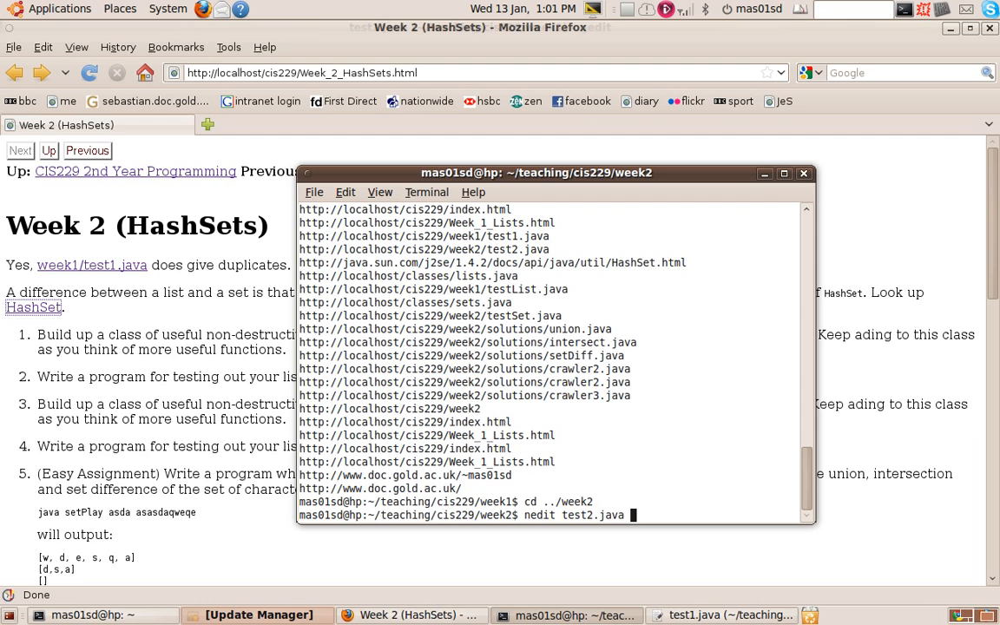
{"action": "key", "text": "Return"}
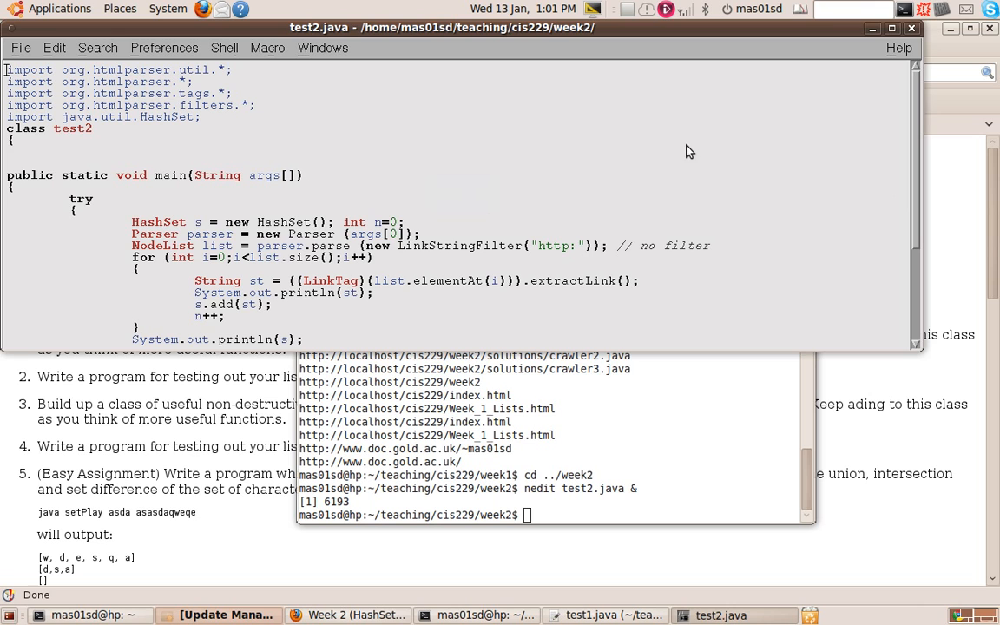
{"action": "mouse_move", "coordinate": [195, 230]}
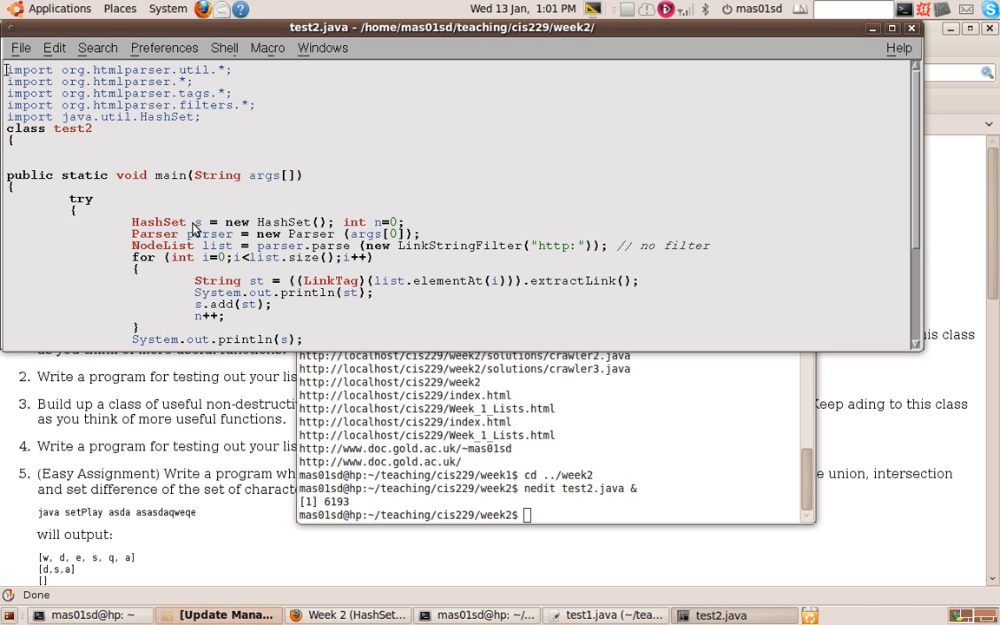
{"action": "mouse_move", "coordinate": [298, 230]}
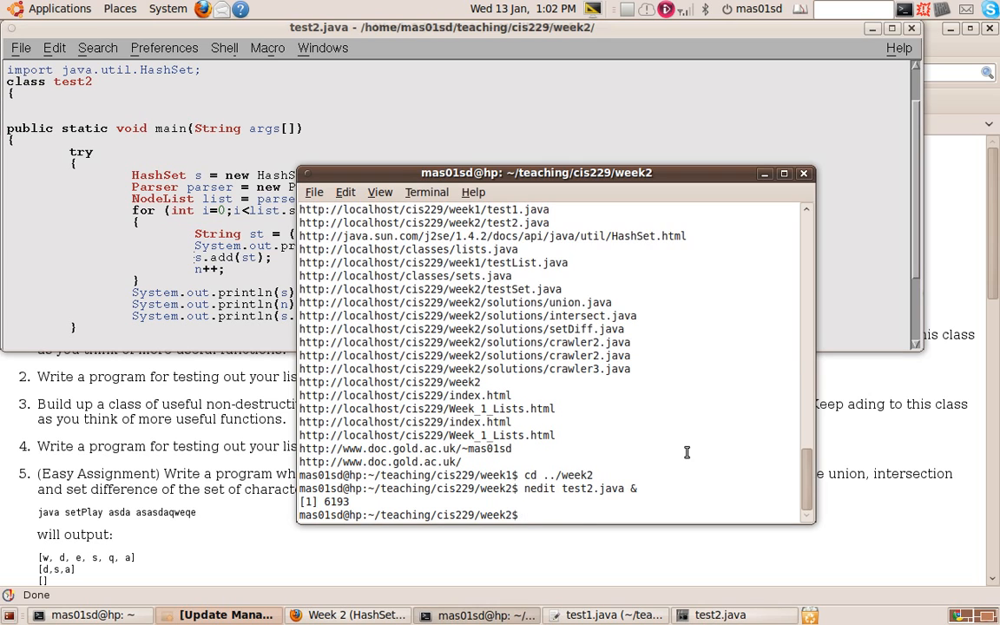
Run 'java test1' on the Week_2_HashSets.html page, printing its links, 24 and 17.
{"action": "type", "text": "java test1 http://localhost/cis229/Week_2_HashSets.html"}
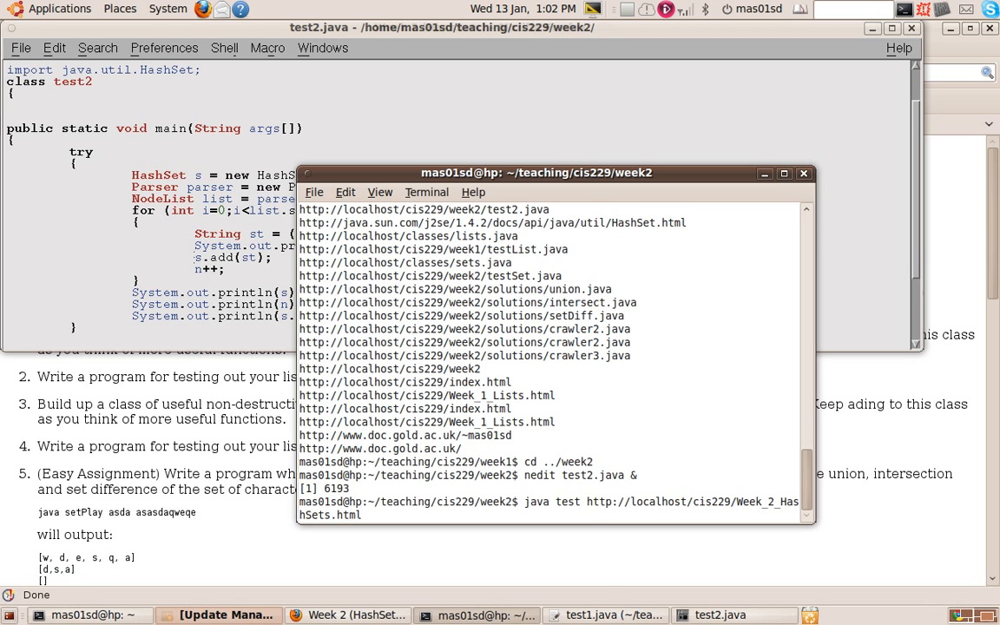
{"action": "key", "text": "Return"}
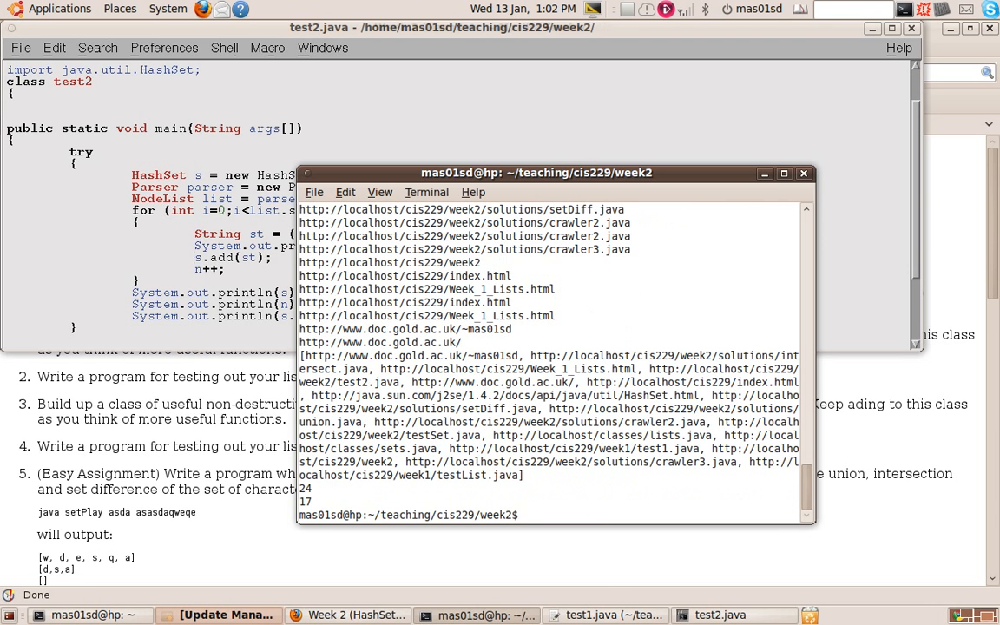
{"action": "mouse_move", "coordinate": [888, 346]}
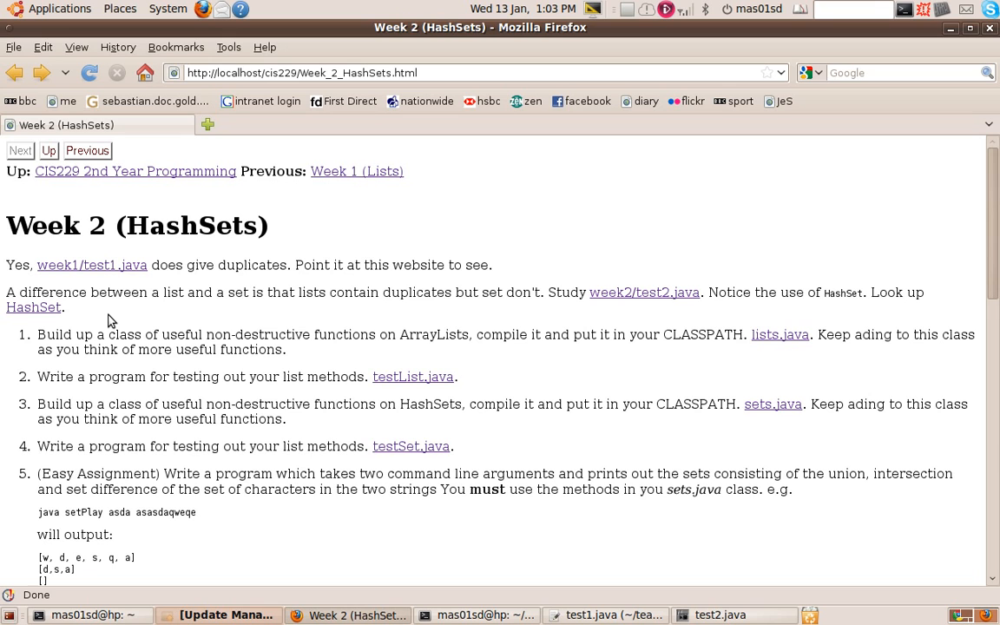
Open exercise 1's lists.java link with gedit, the default application.
{"action": "left_click", "coordinate": [69, 307]}
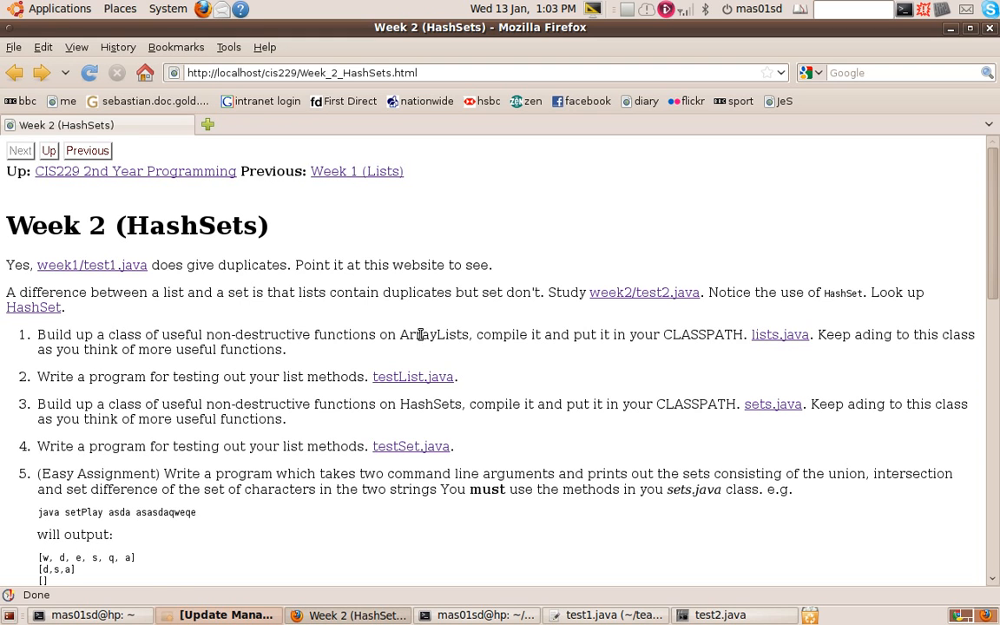
{"action": "mouse_move", "coordinate": [780, 334]}
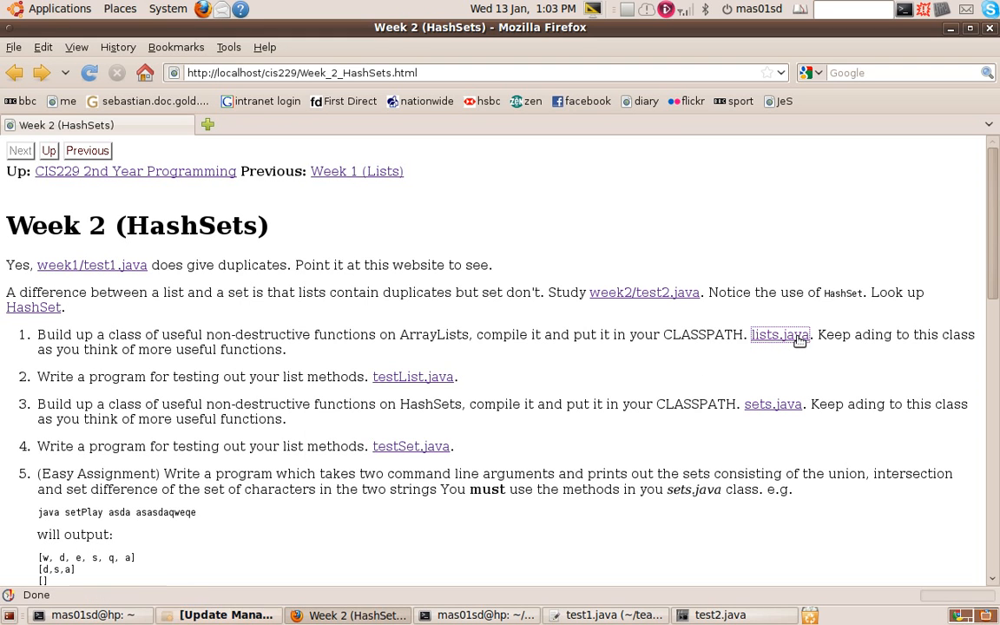
{"action": "left_click", "coordinate": [779, 334]}
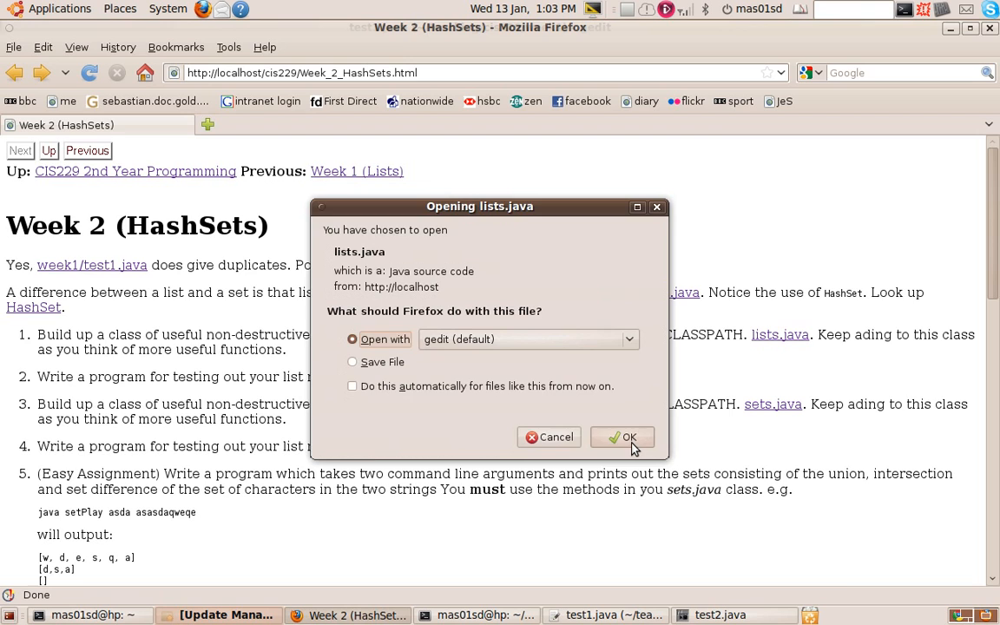
{"action": "left_click", "coordinate": [622, 437]}
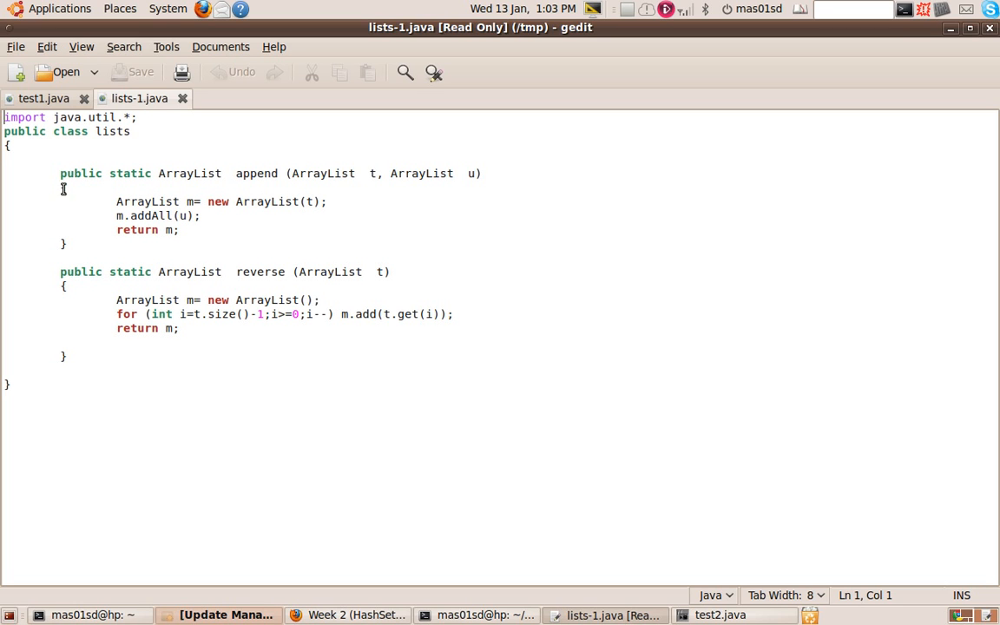
{"action": "mouse_move", "coordinate": [94, 393]}
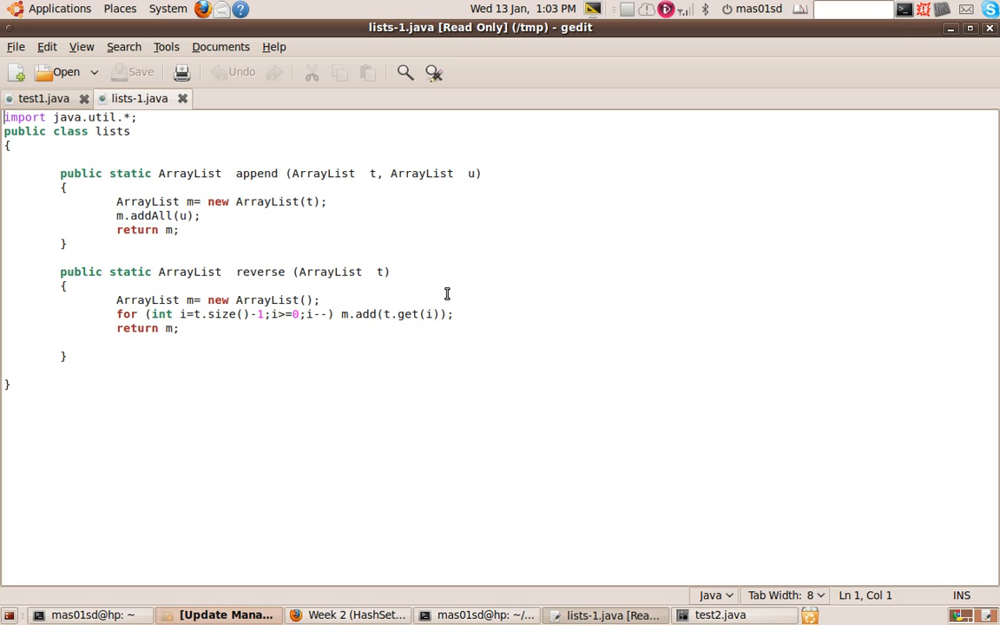
{"action": "mouse_move", "coordinate": [447, 289]}
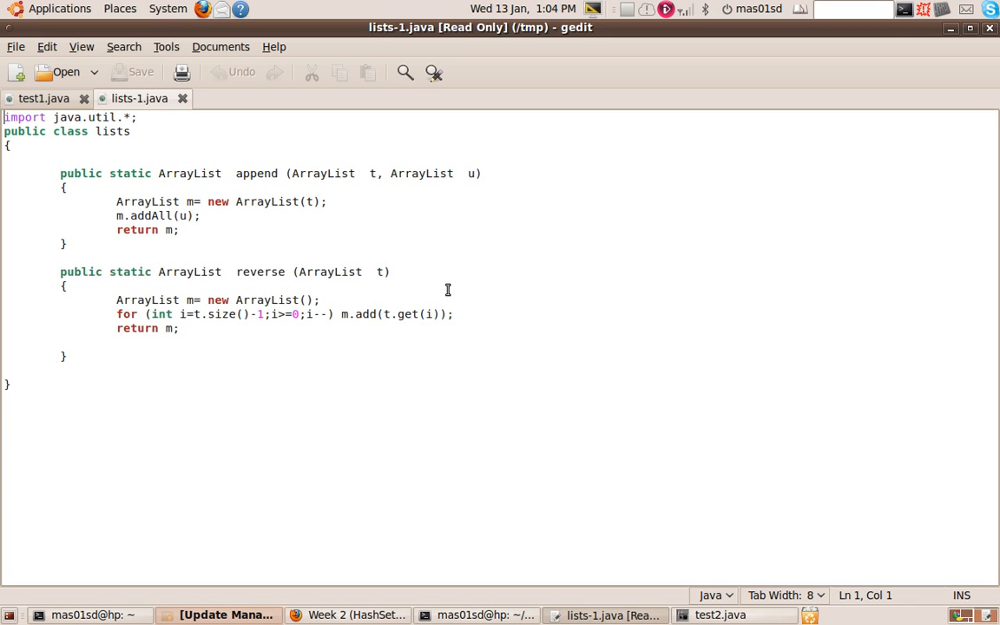
{"action": "mouse_move", "coordinate": [653, 254]}
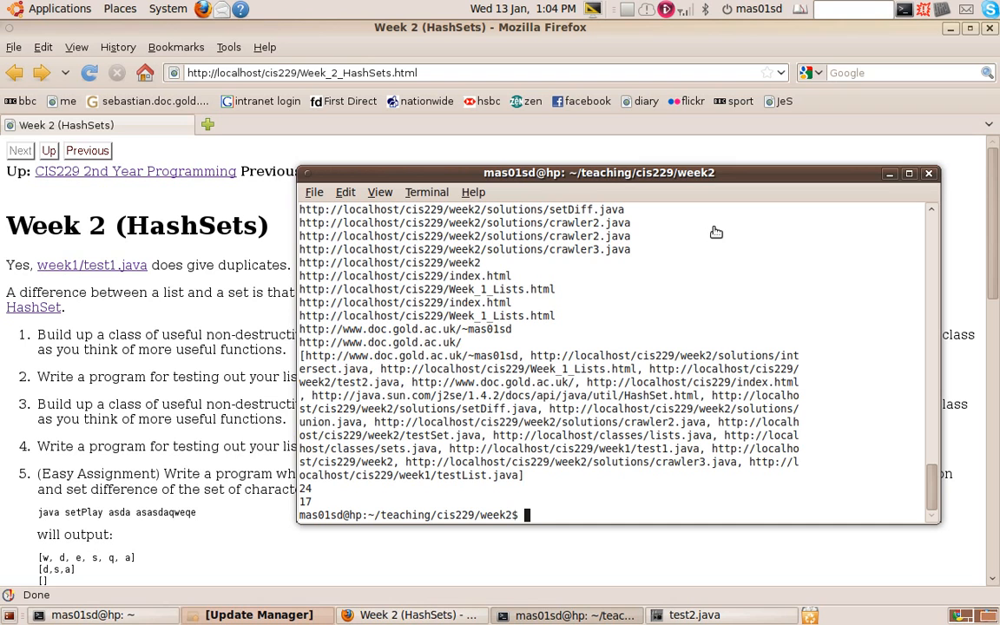
Start typing a 'nedit t...' command in the week1 folder.
{"action": "type", "text": "nedi"}
{"action": "type", "text": "cd ../week1"}
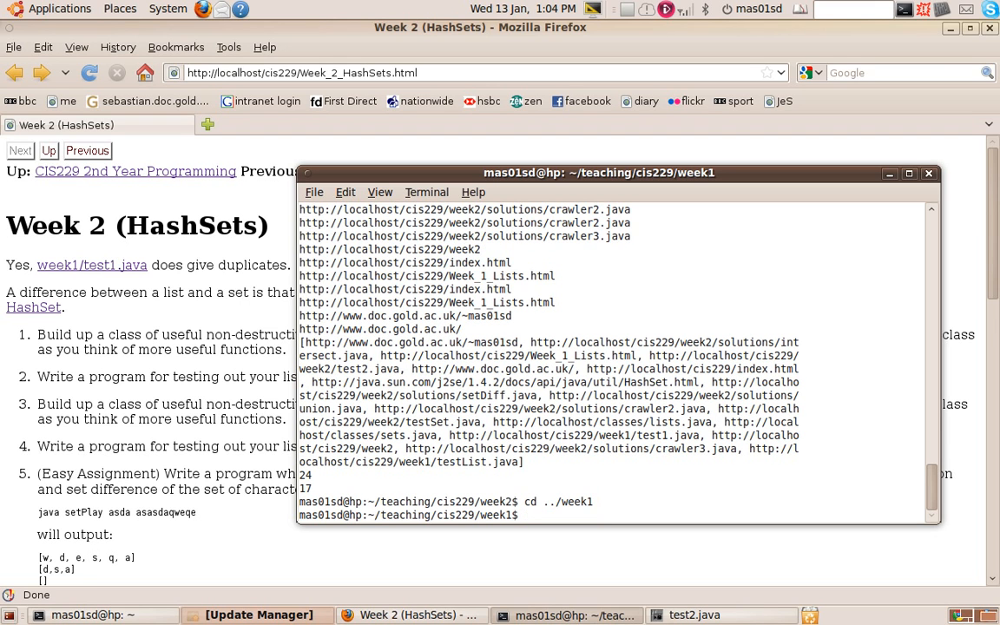
{"action": "type", "text": "nedit t"}
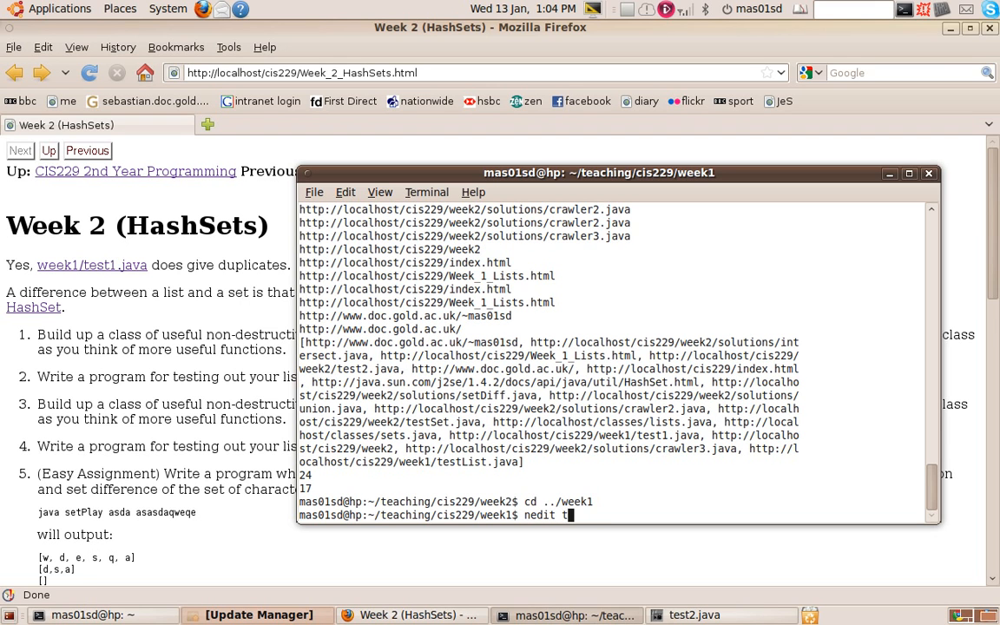
Complete the command 'nedit testList.java' to view the test program.
{"action": "type", "text": "estList."}
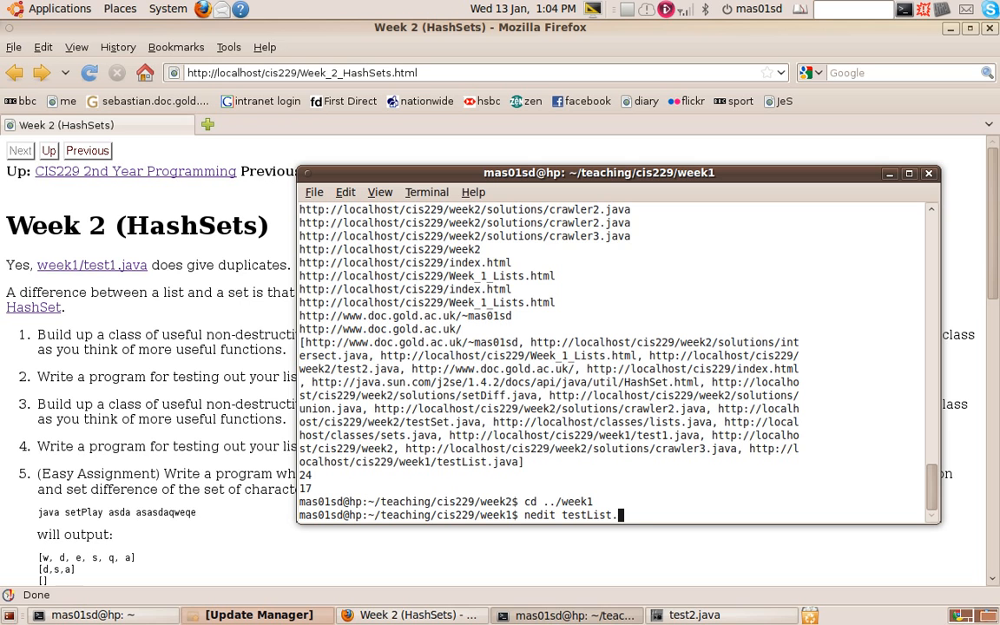
{"action": "type", "text": "java &"}
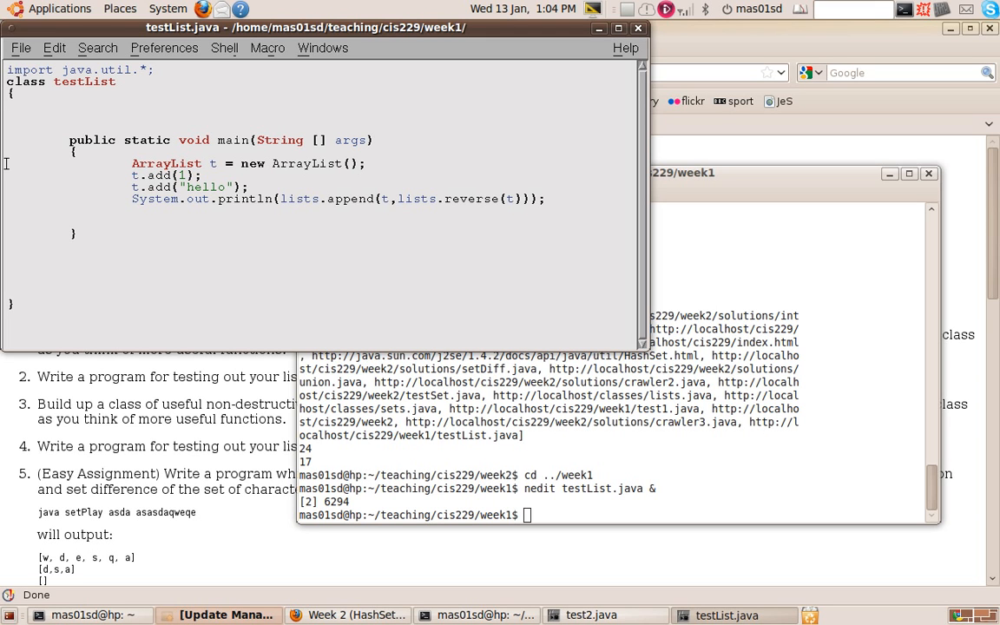
{"action": "mouse_move", "coordinate": [132, 163]}
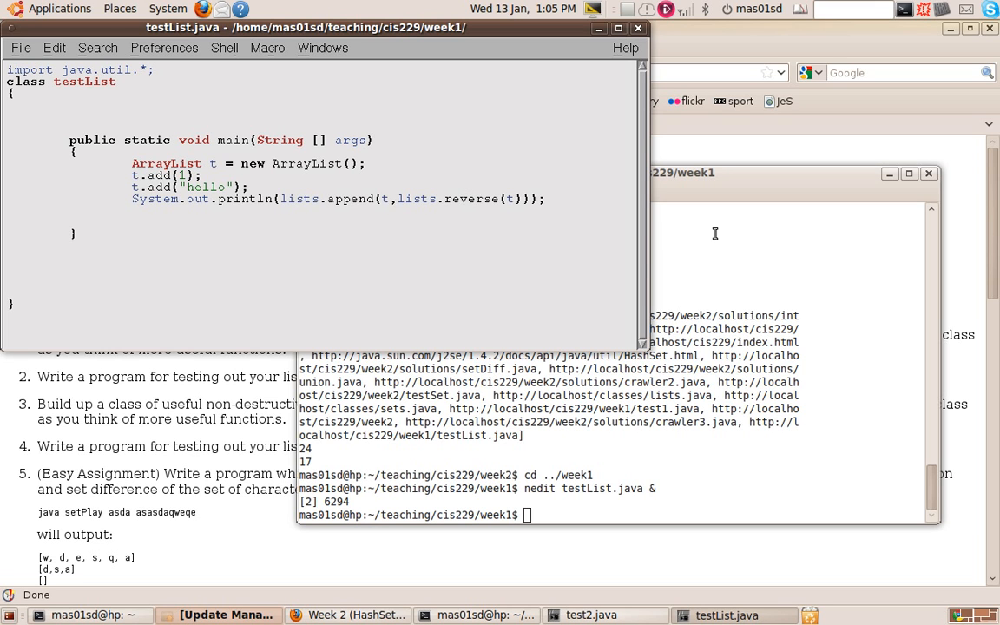
{"action": "mouse_move", "coordinate": [441, 214]}
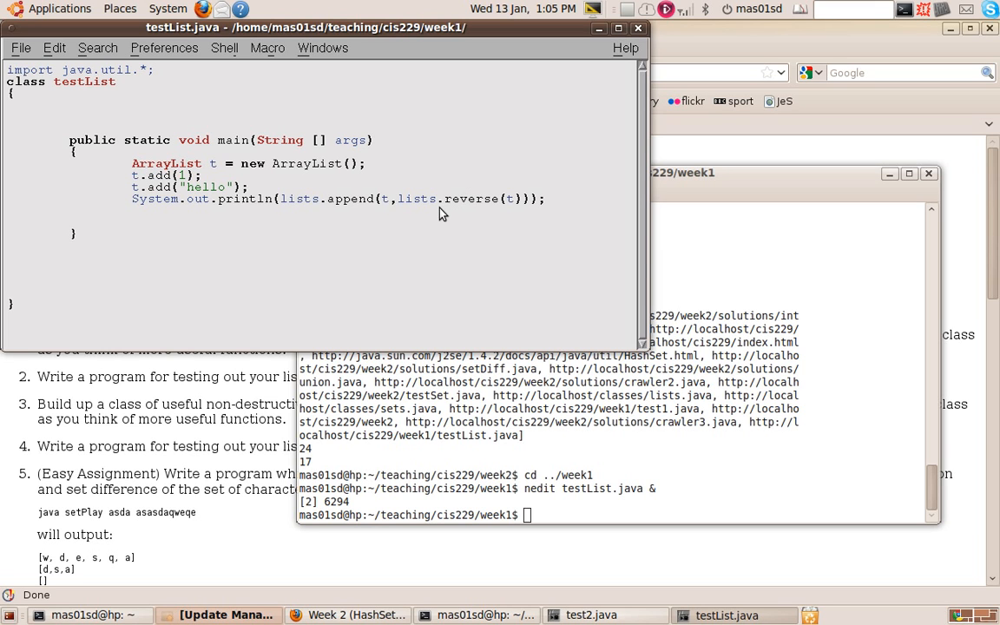
{"action": "mouse_move", "coordinate": [443, 214]}
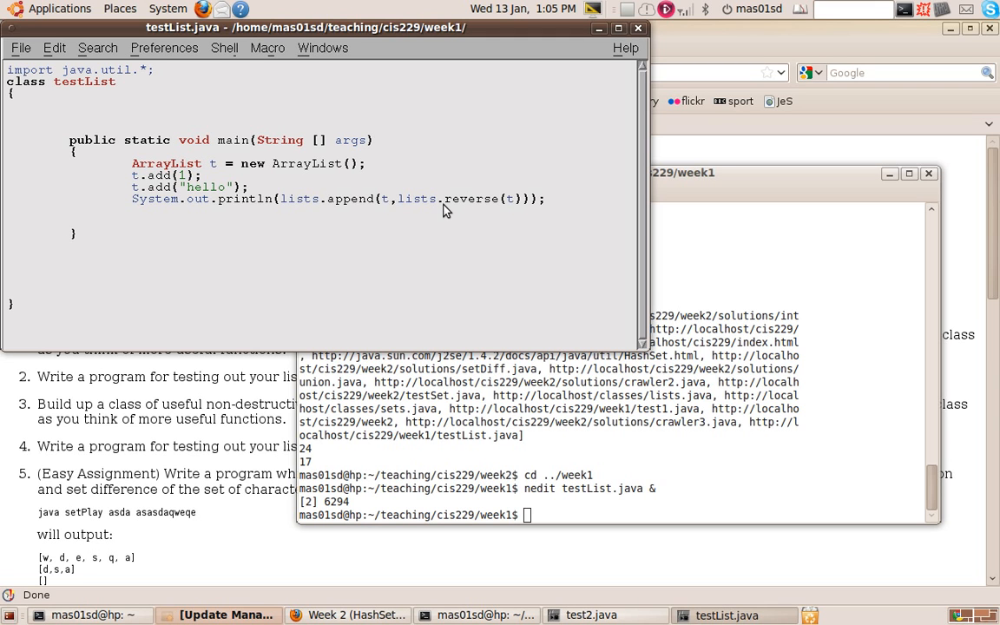
{"action": "mouse_move", "coordinate": [182, 187]}
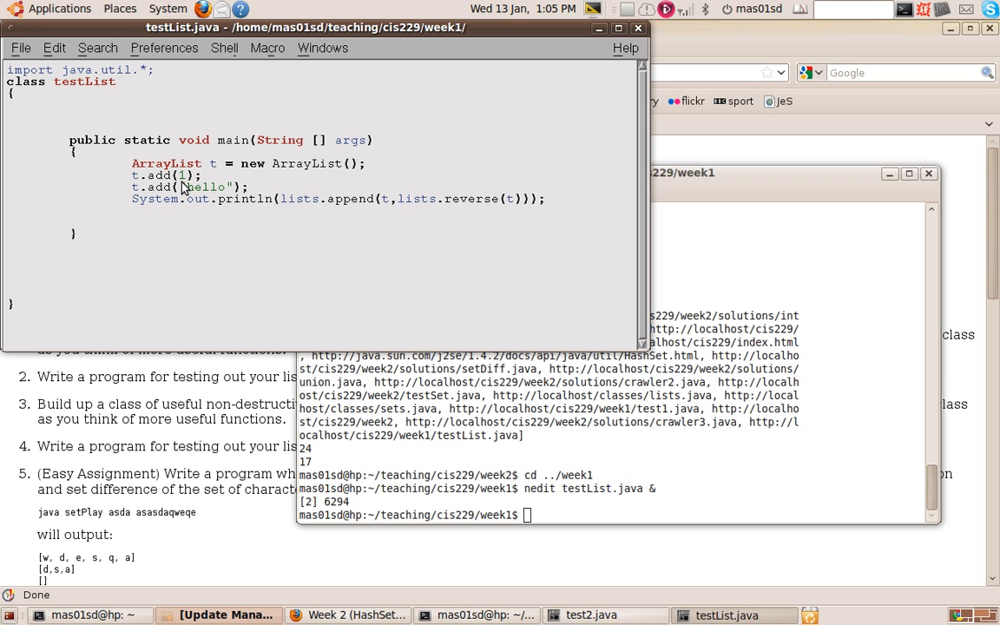
{"action": "mouse_move", "coordinate": [411, 217]}
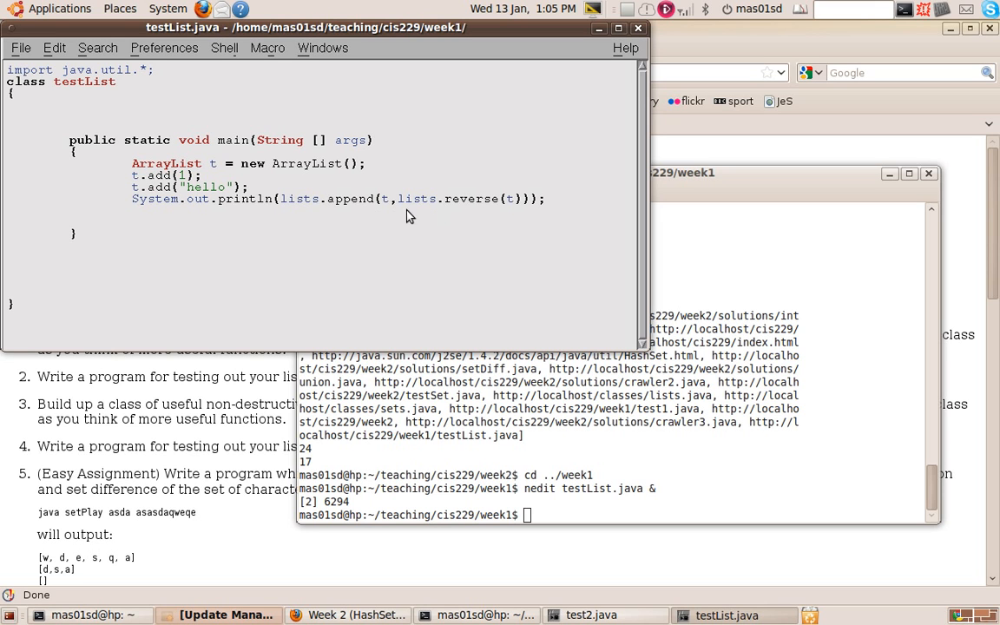
{"action": "mouse_move", "coordinate": [403, 212]}
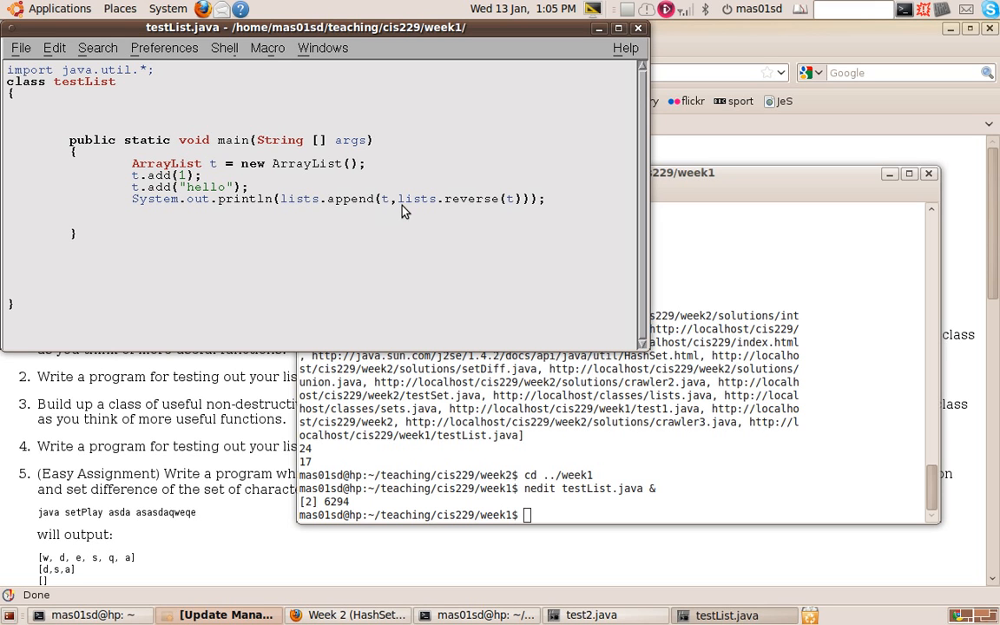
{"action": "mouse_move", "coordinate": [800, 393]}
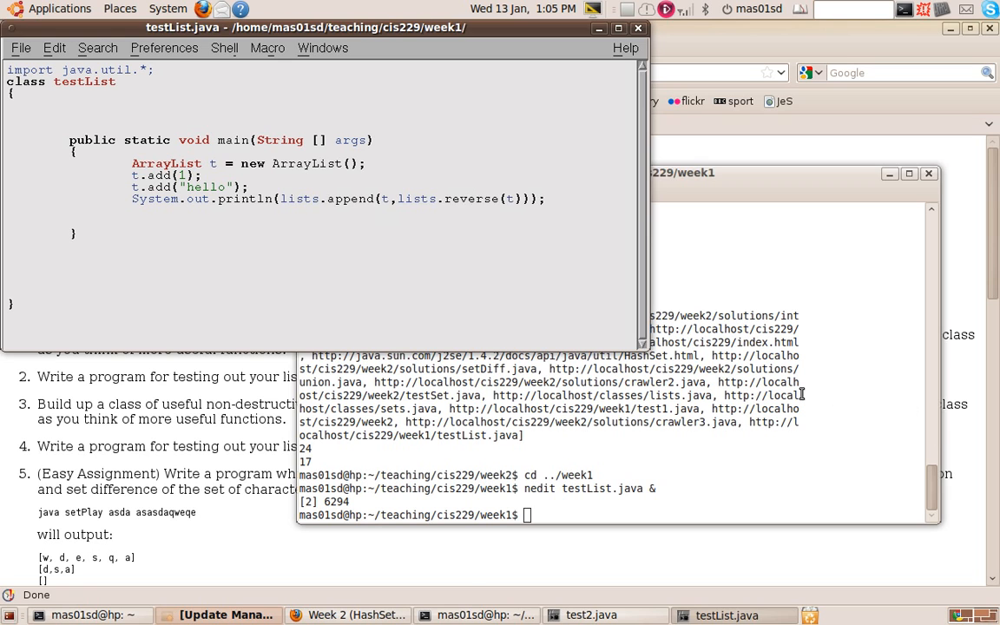
Start typing 'java testL' in the terminal to run testList again.
{"action": "type", "text": "java"}
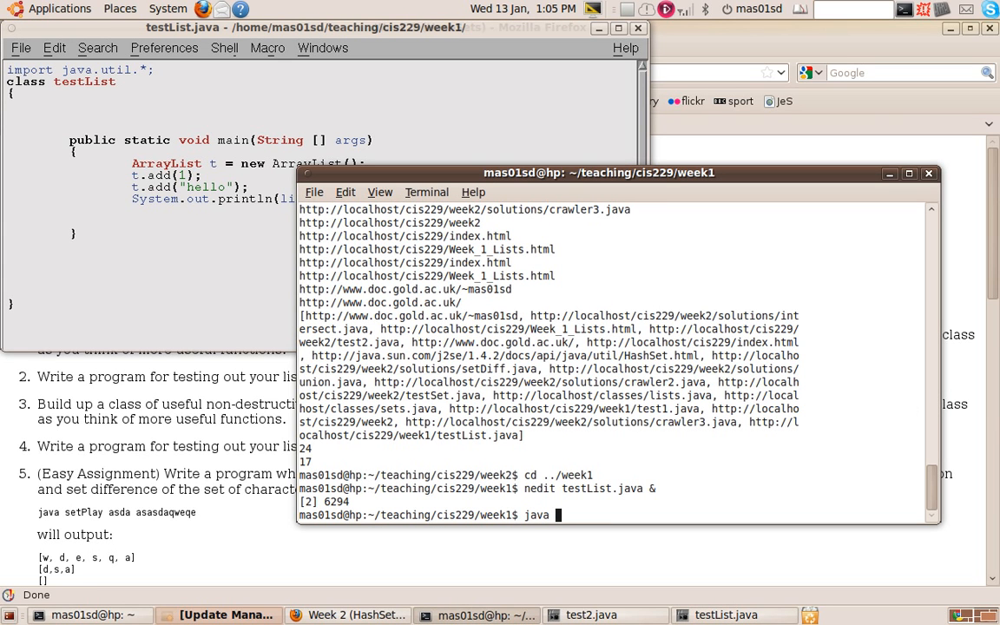
{"action": "type", "text": "testList"}
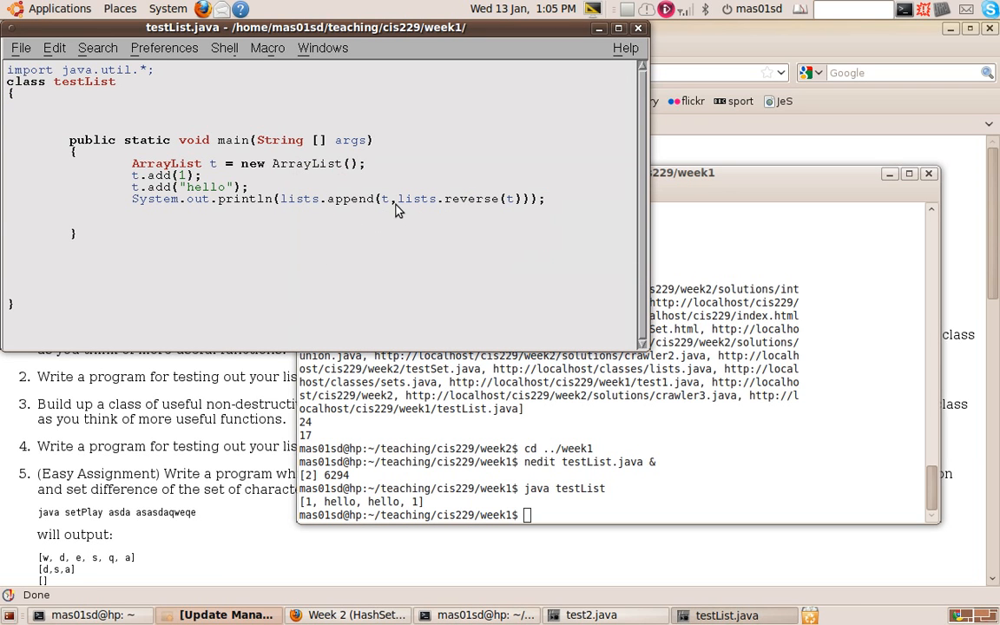
{"action": "mouse_move", "coordinate": [510, 212]}
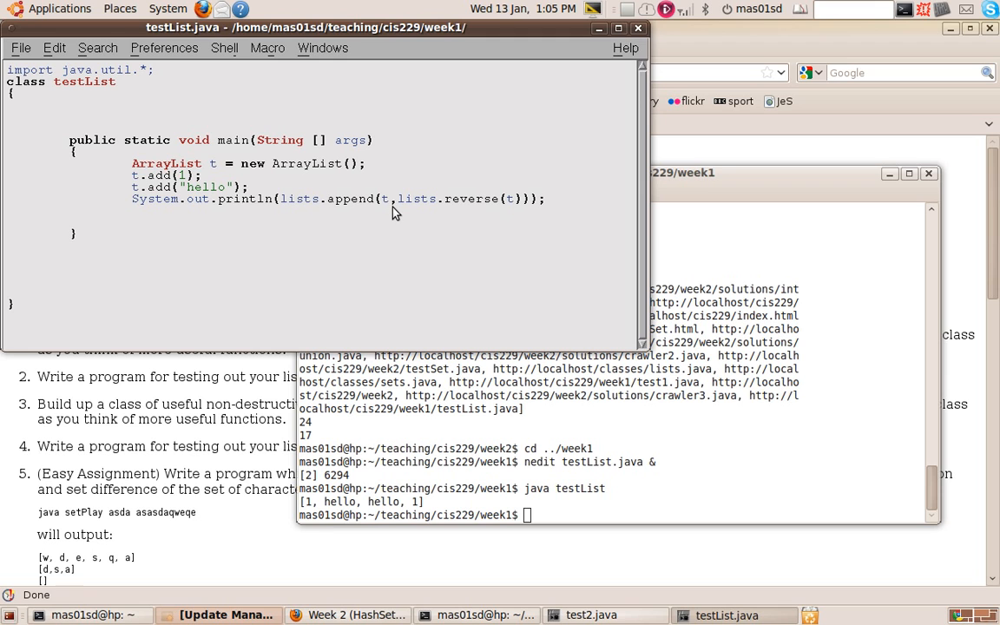
{"action": "mouse_move", "coordinate": [255, 207]}
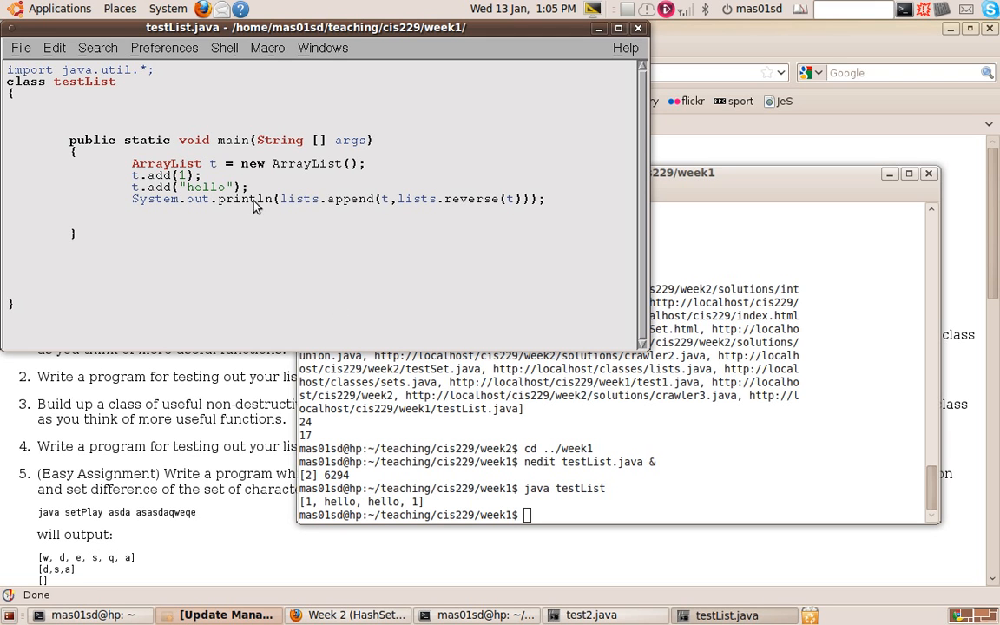
{"action": "mouse_move", "coordinate": [256, 234]}
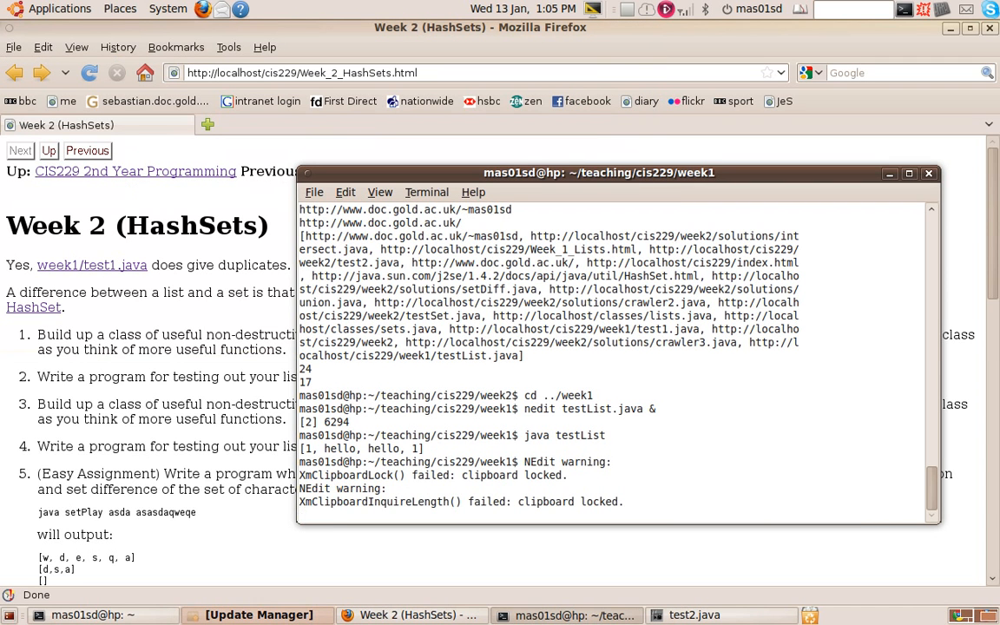
Open testList.java in gedit with 'gedit testList.java'.
{"action": "type", "text": "gedit"}
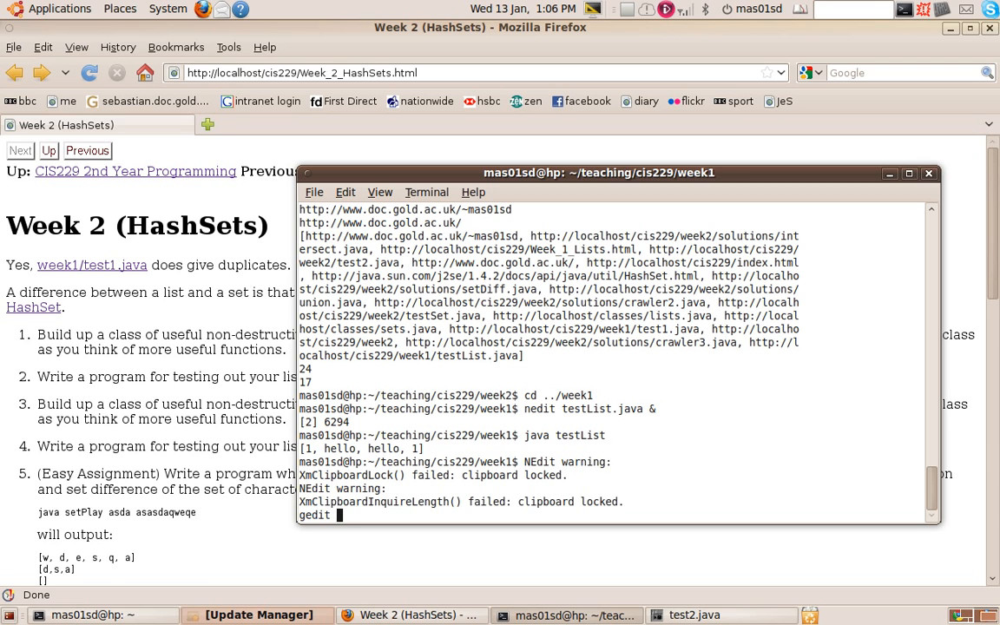
{"action": "type", "text": "test"}
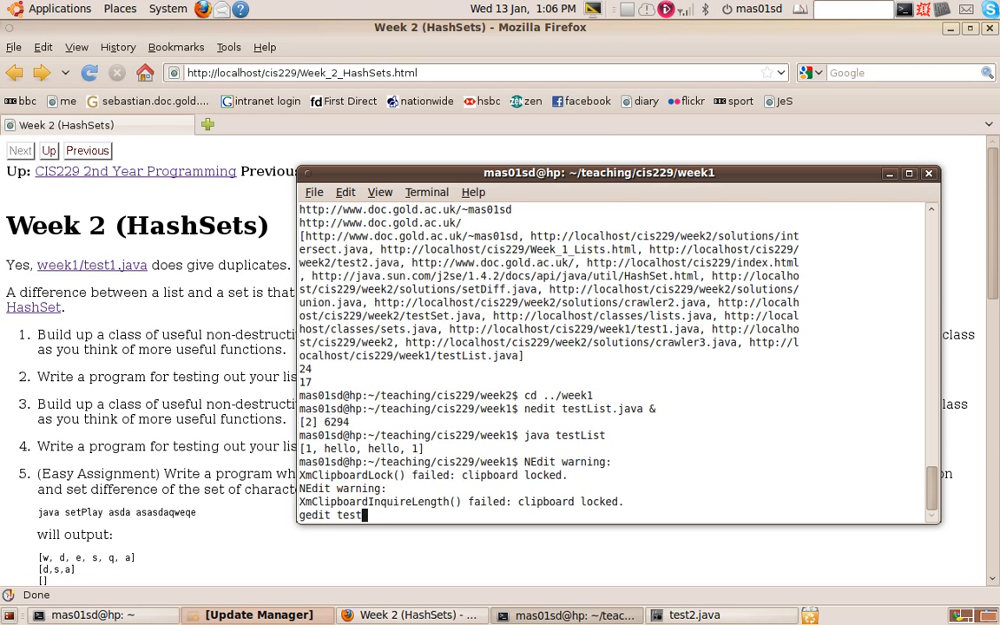
{"action": "type", "text": "List.java"}
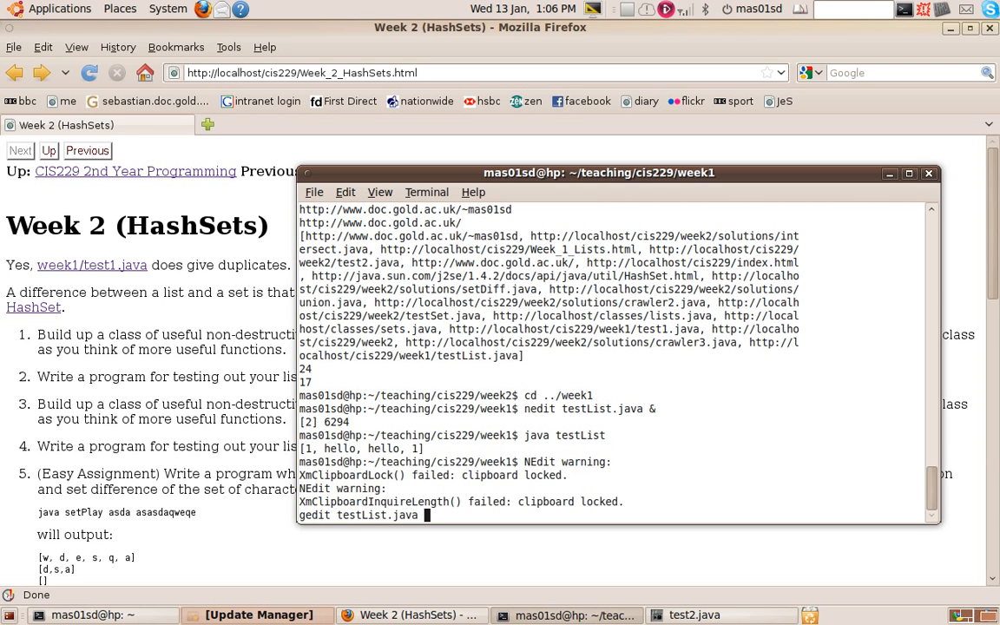
{"action": "key", "text": "Return"}
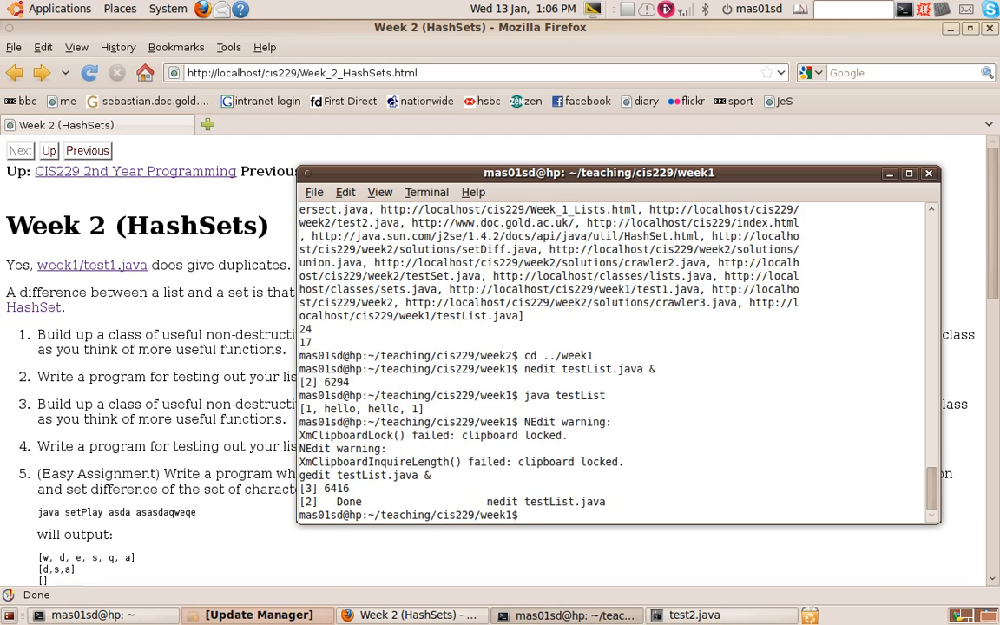
Add a println of lists.reverse(lists.reverse(t)) below the append line and save.
{"action": "left_click", "coordinate": [736, 614]}
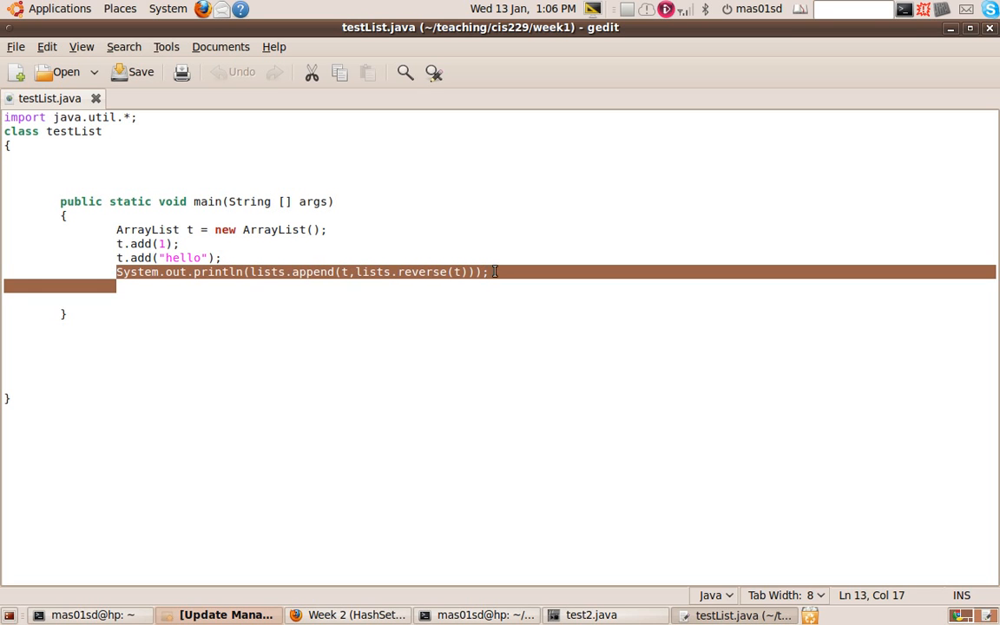
{"action": "left_click", "coordinate": [466, 290]}
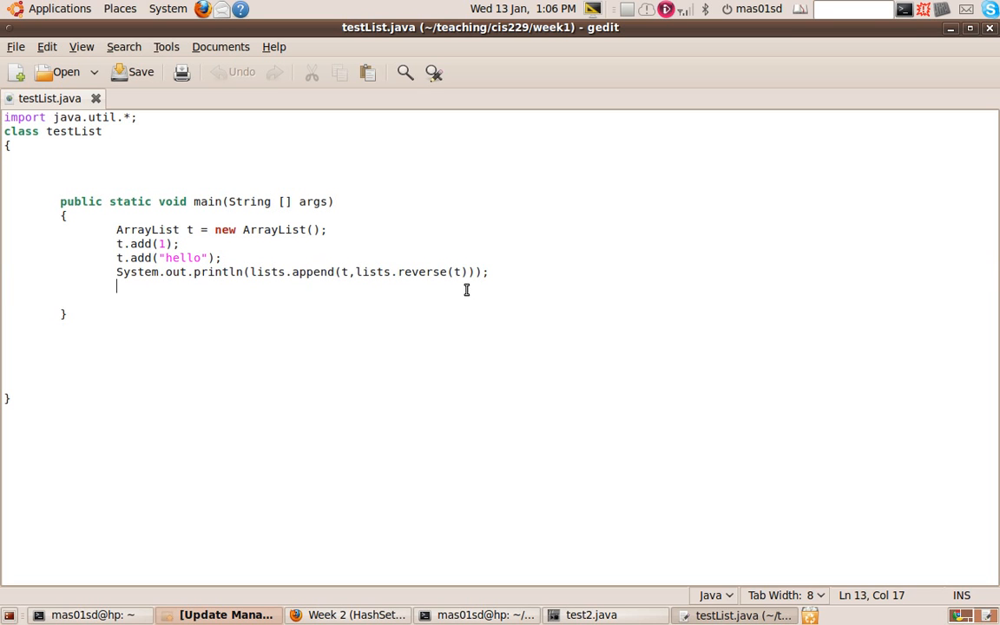
{"action": "type", "text": "System.out.println(lists.append(t,lists.reverse(t)));"}
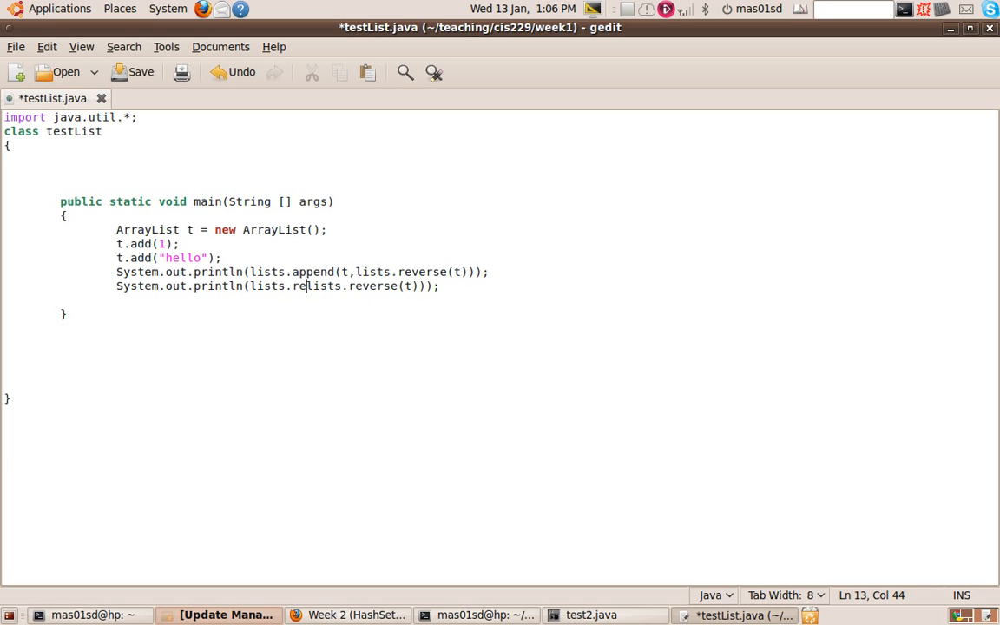
{"action": "type", "text": "verse("}
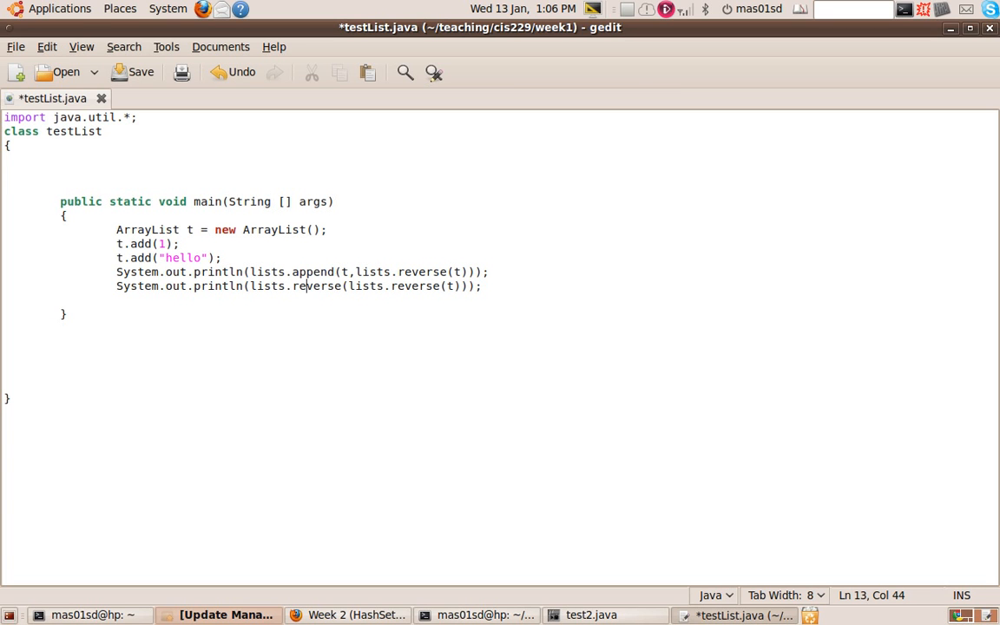
{"action": "key", "text": "ctrl+s"}
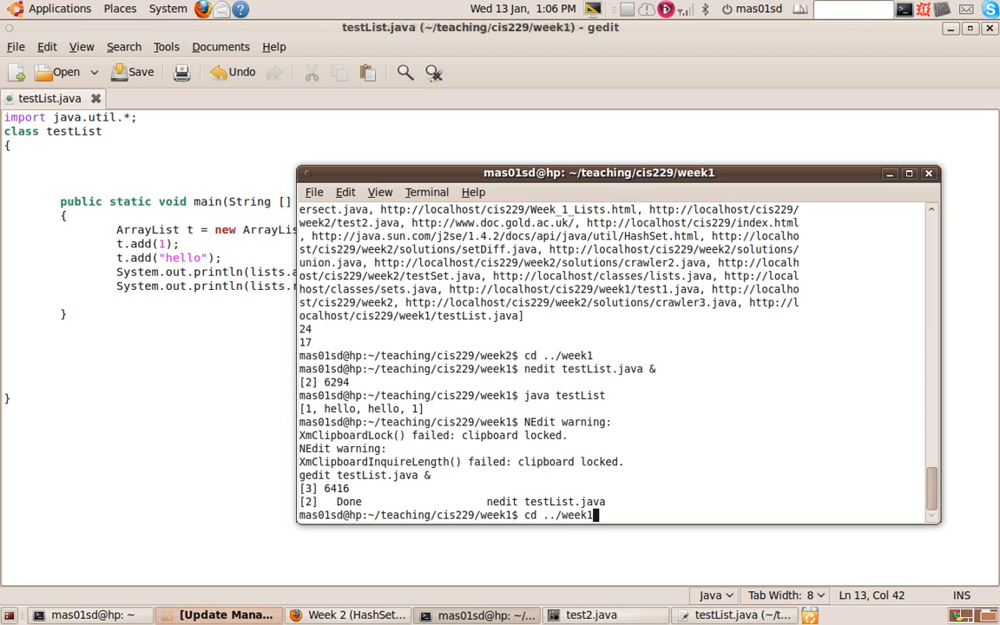
Compile testList.java, rerun testList, and move the terminal aside.
{"action": "type", "text": "ja"}
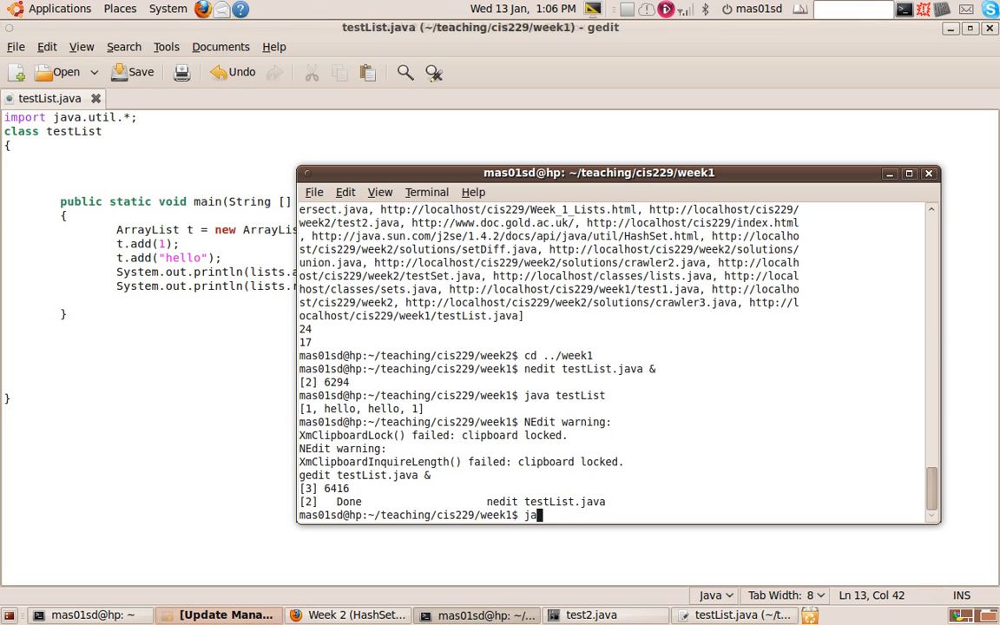
{"action": "type", "text": "vac"}
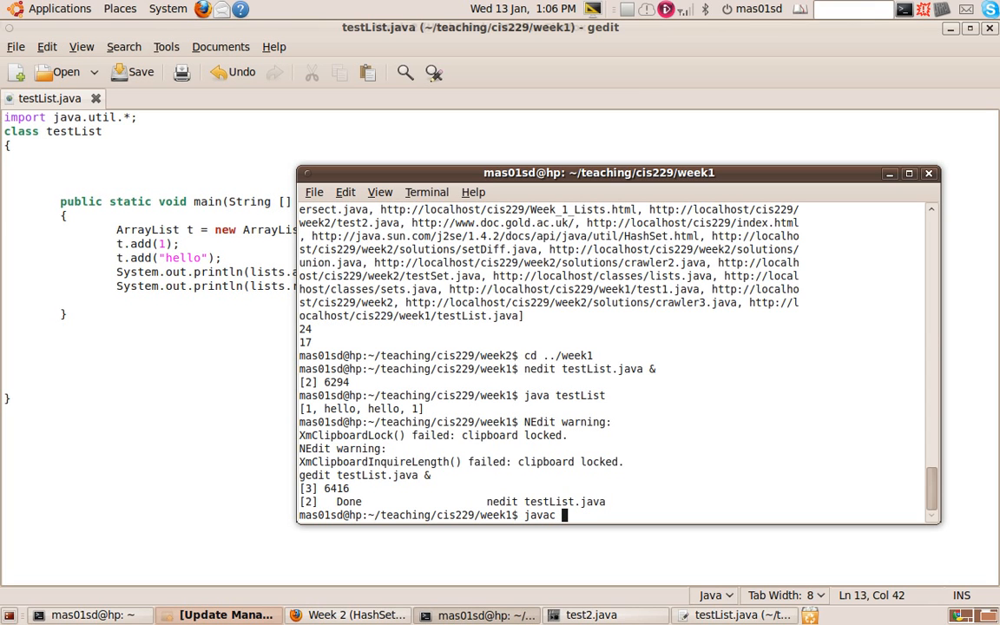
{"action": "type", "text": "testList.java"}
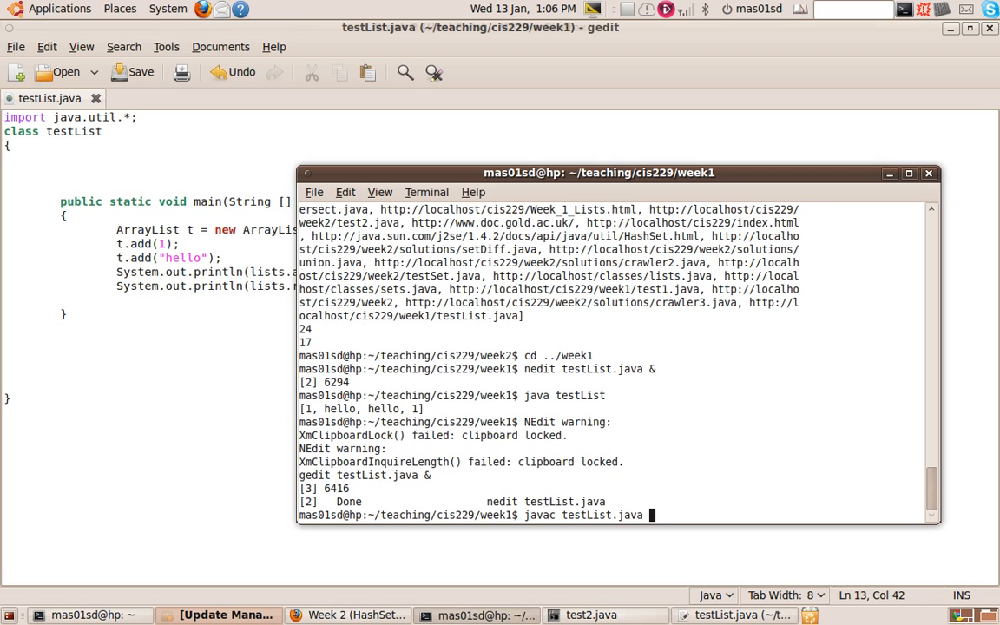
{"action": "key", "text": "Return"}
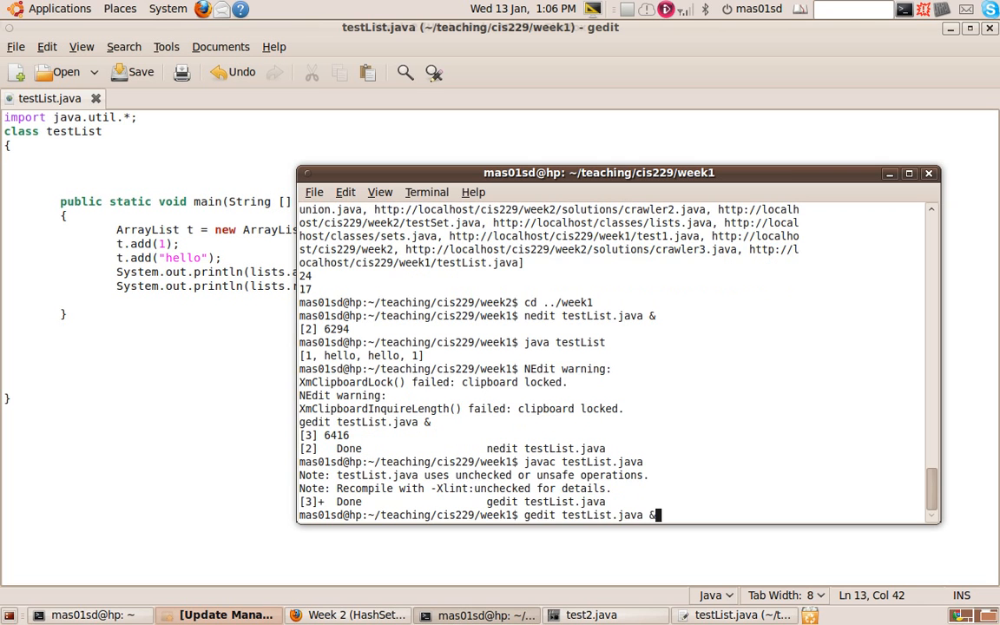
{"action": "key", "text": "Return"}
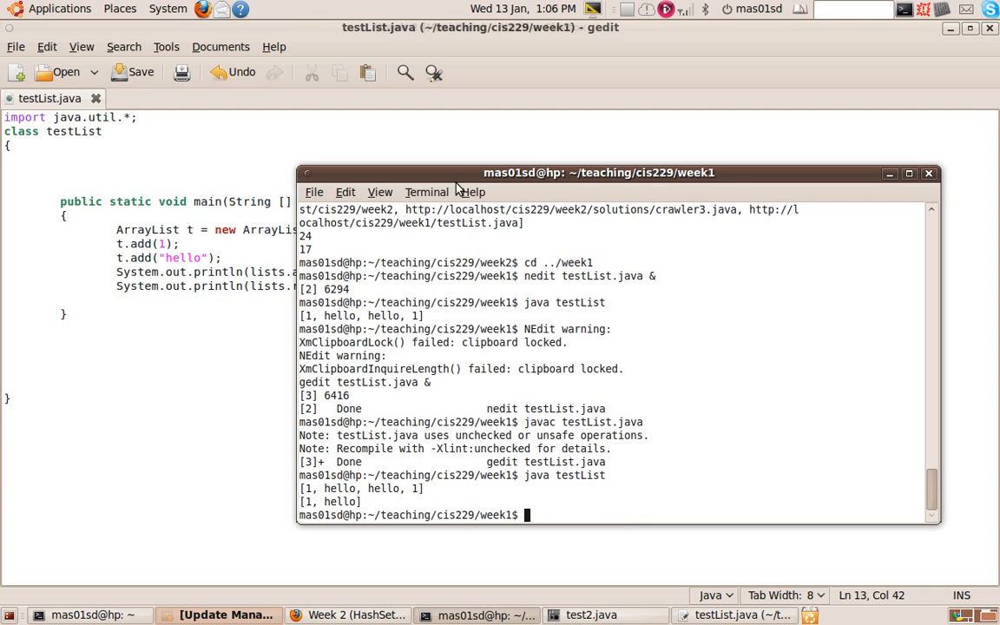
{"action": "left_click_drag", "start_coordinate": [598, 172], "coordinate": [757, 39]}
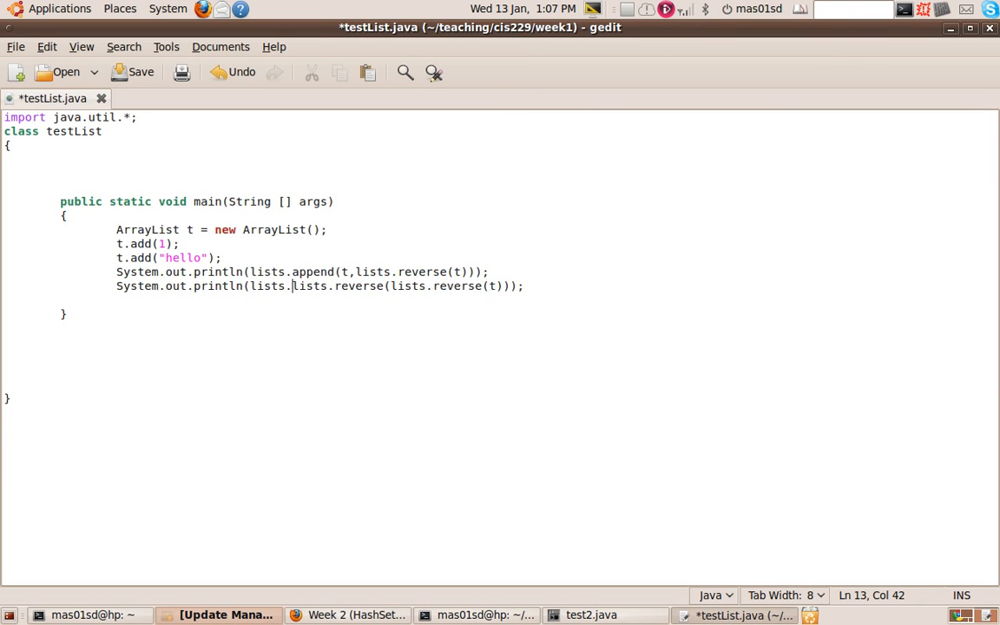
Wrap t in a third nested lists.reverse call in the second println.
{"action": "type", "text": "reverse("}
{"action": "type", "text": "java testList"}
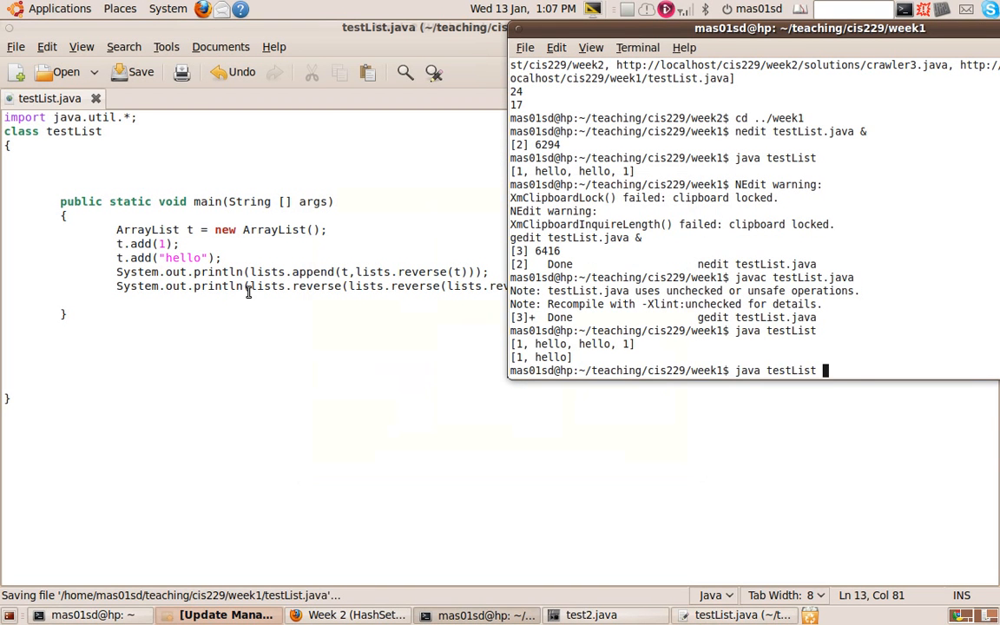
{"action": "key", "text": "Return"}
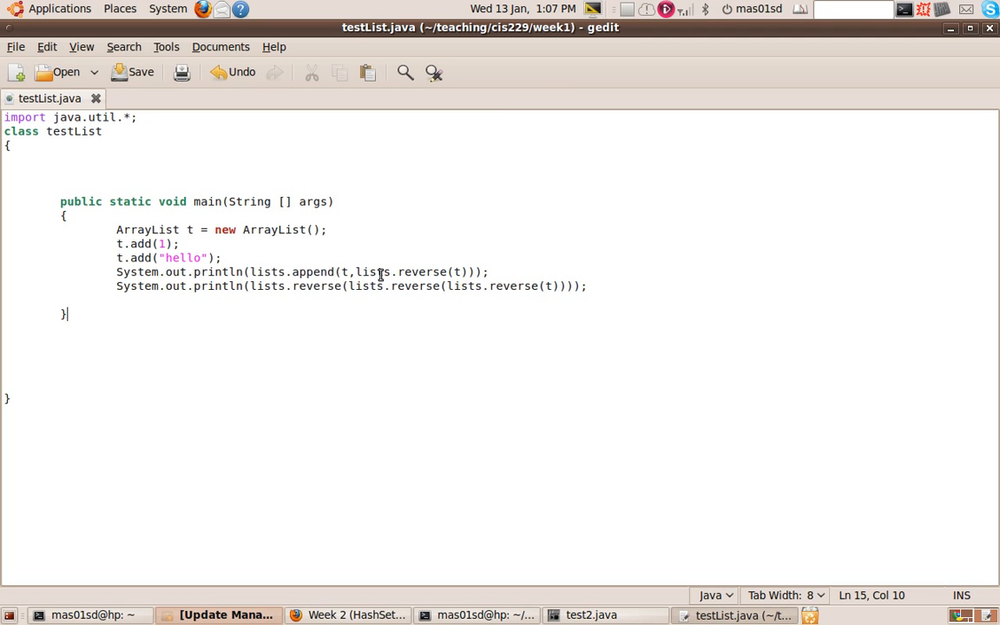
{"action": "mouse_move", "coordinate": [363, 302]}
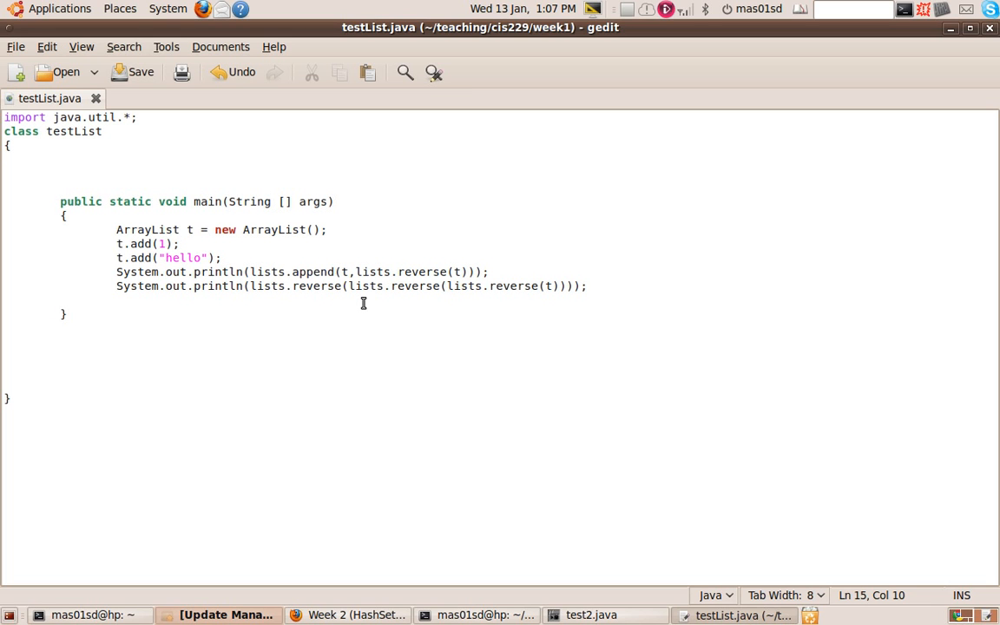
{"action": "left_click", "coordinate": [67, 314]}
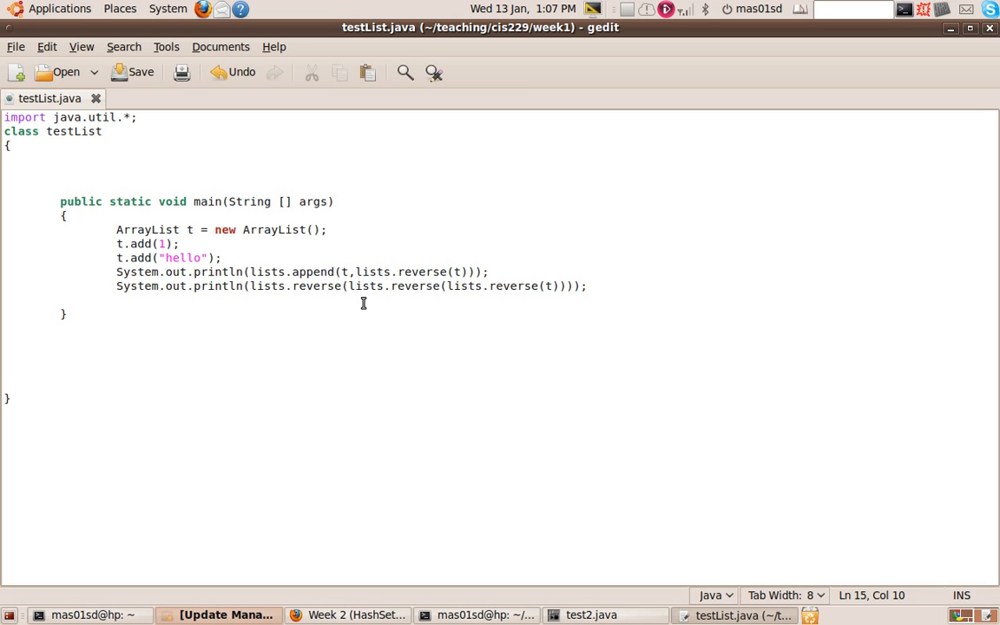
{"action": "left_click", "coordinate": [67, 314]}
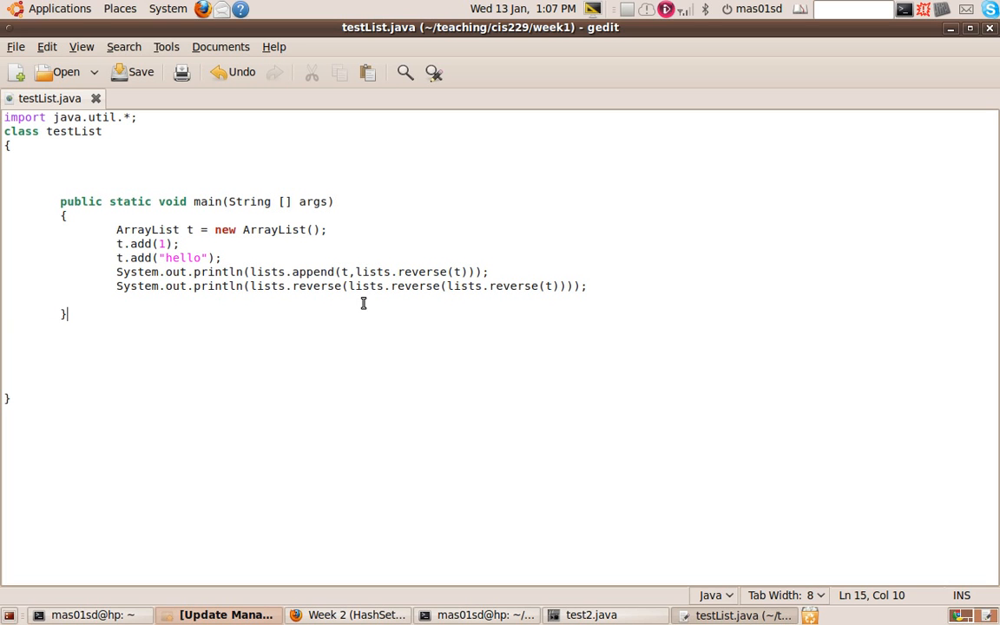
{"action": "mouse_move", "coordinate": [440, 358]}
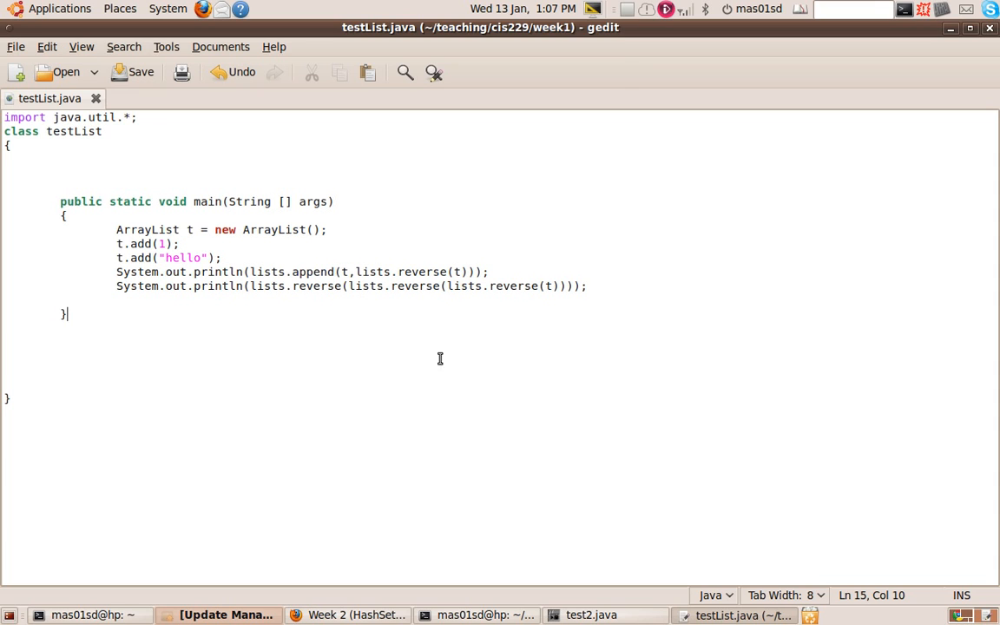